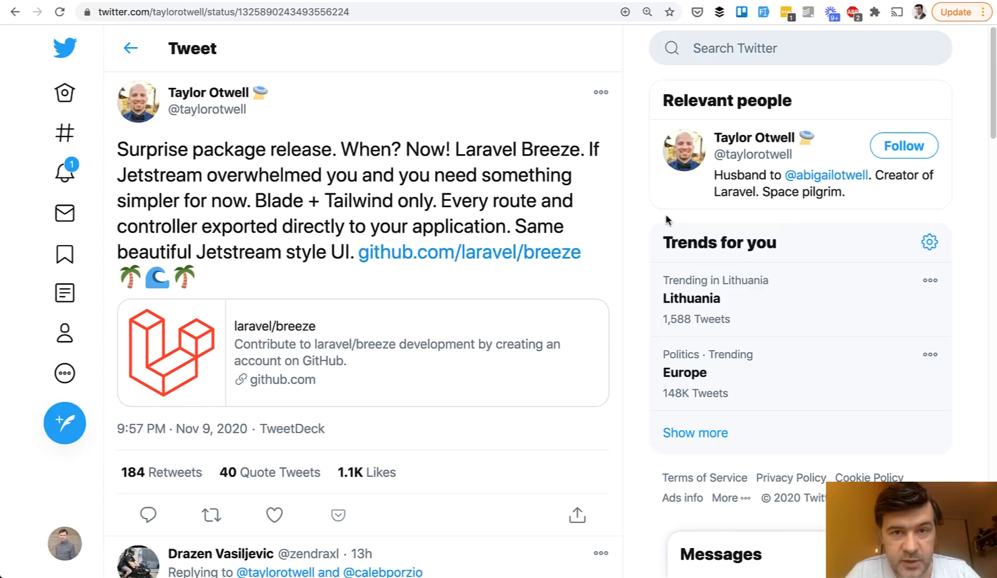
mouse_move(521, 132)
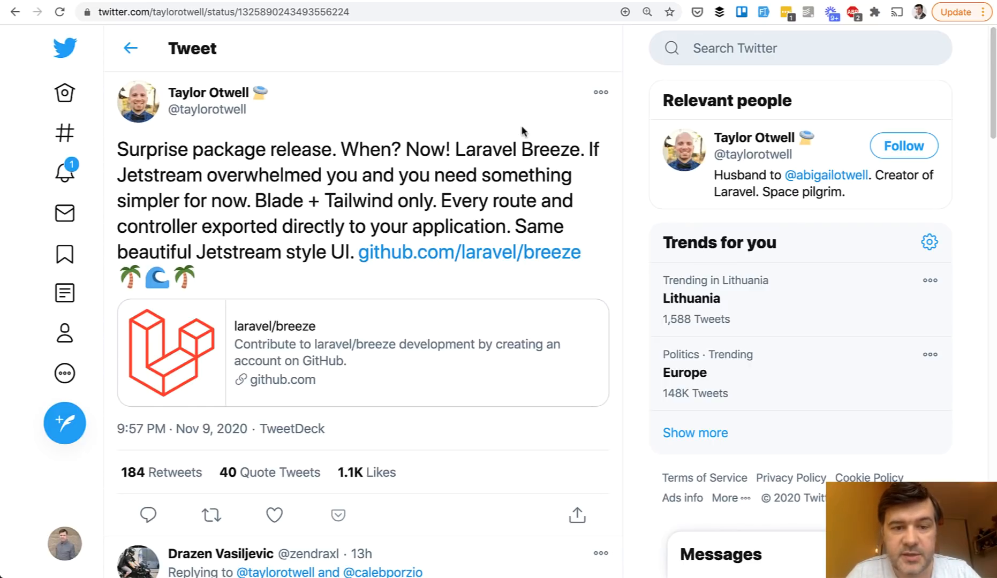
mouse_move(261, 202)
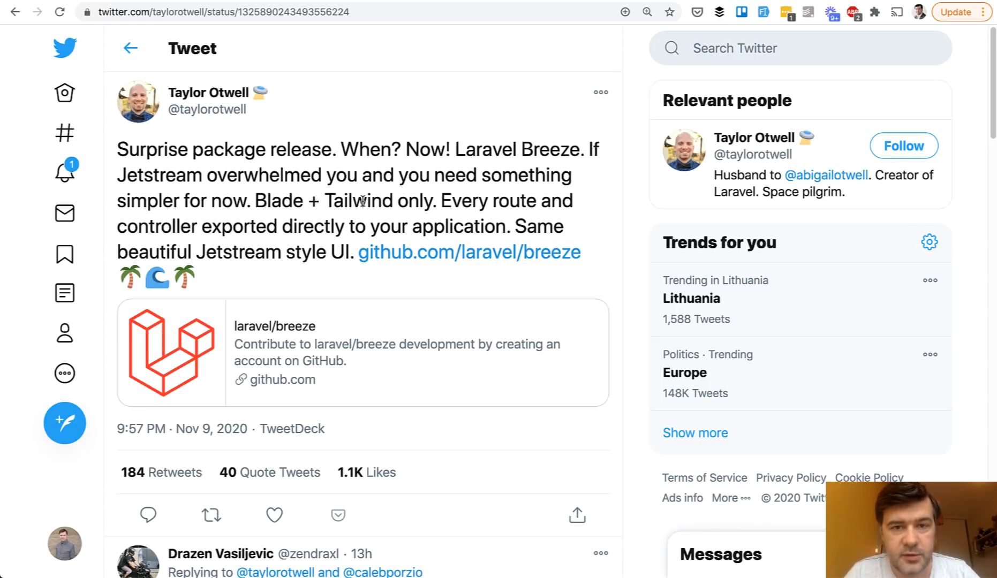
Review the laravel/breeze README from the tweet link, then bring up the laravel/ui README.
click(468, 252)
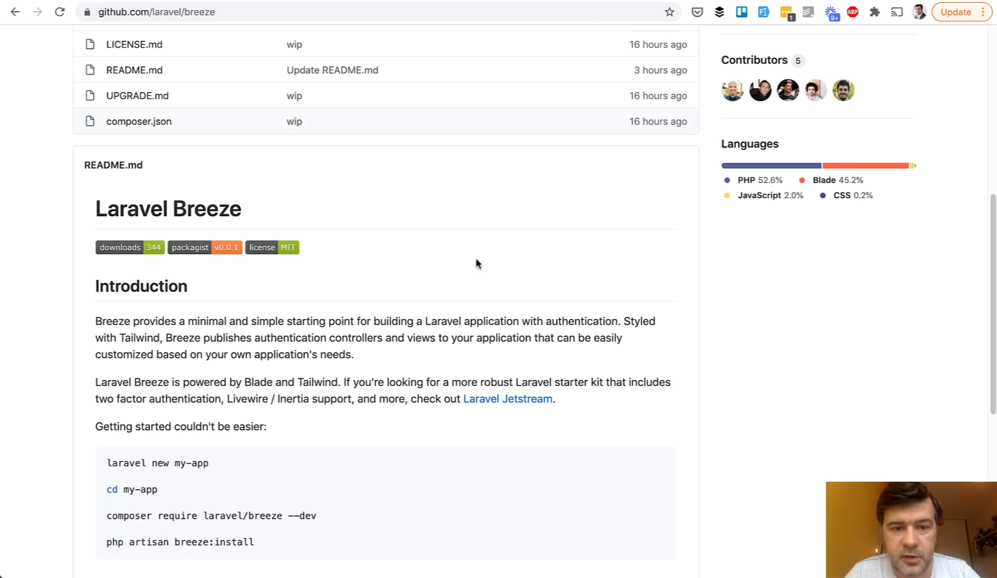
scroll(up, 3)
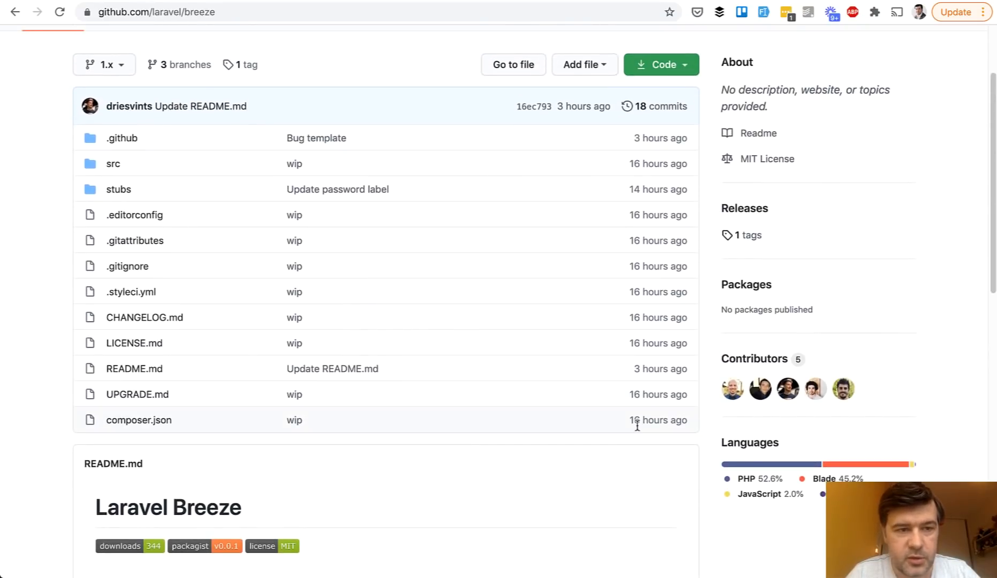
scroll(down, 3)
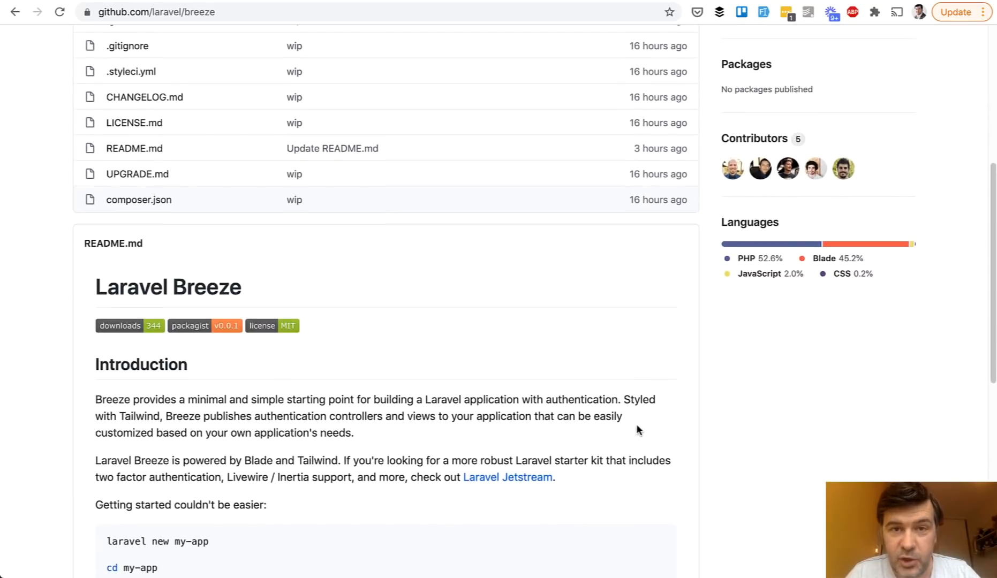
mouse_move(606, 406)
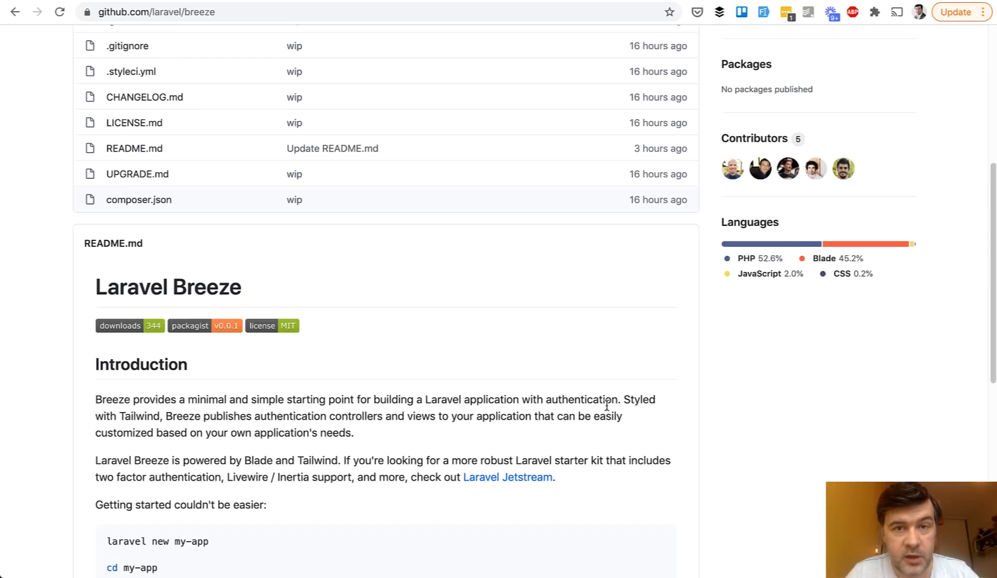
scroll(down, 3)
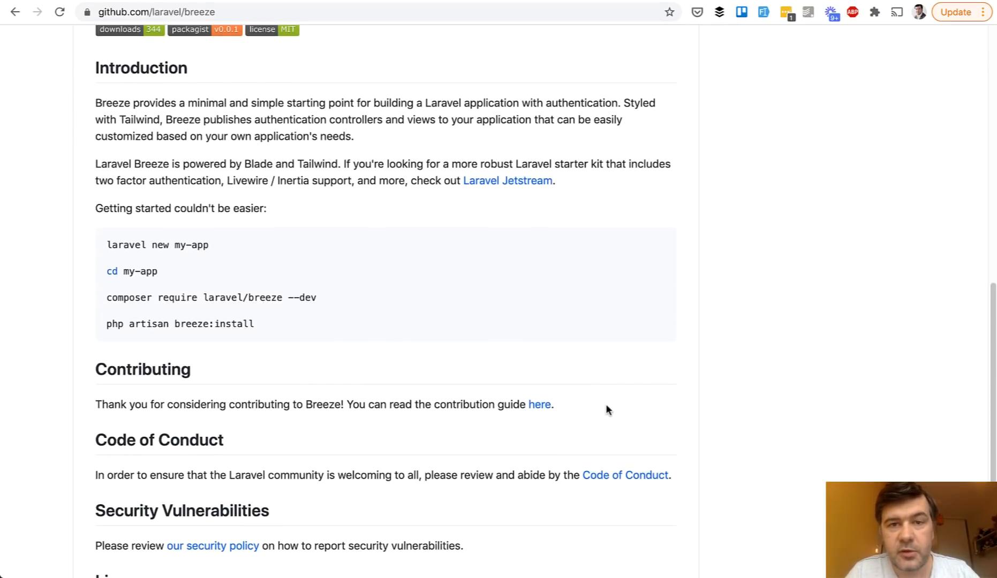
click(150, 11)
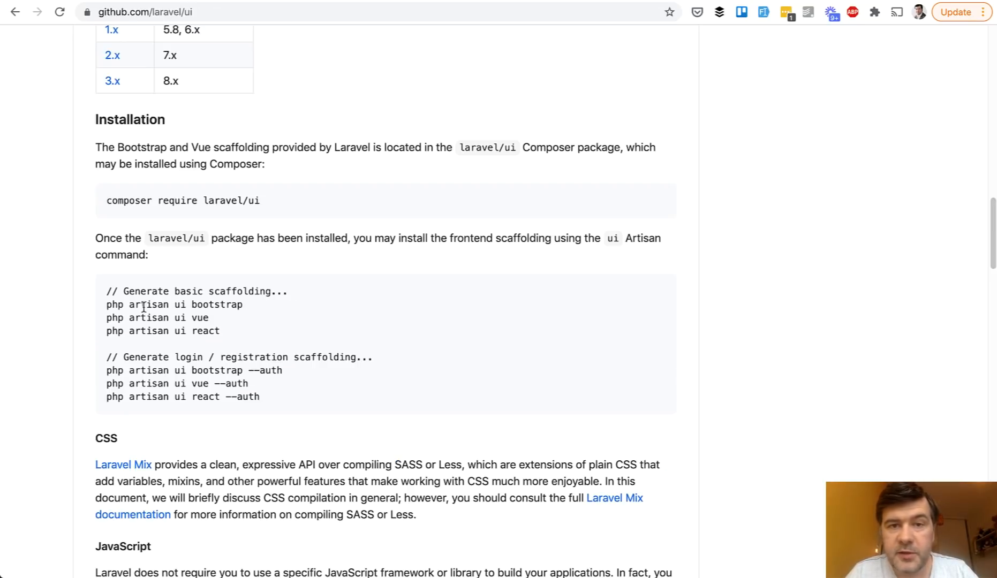
mouse_move(125, 201)
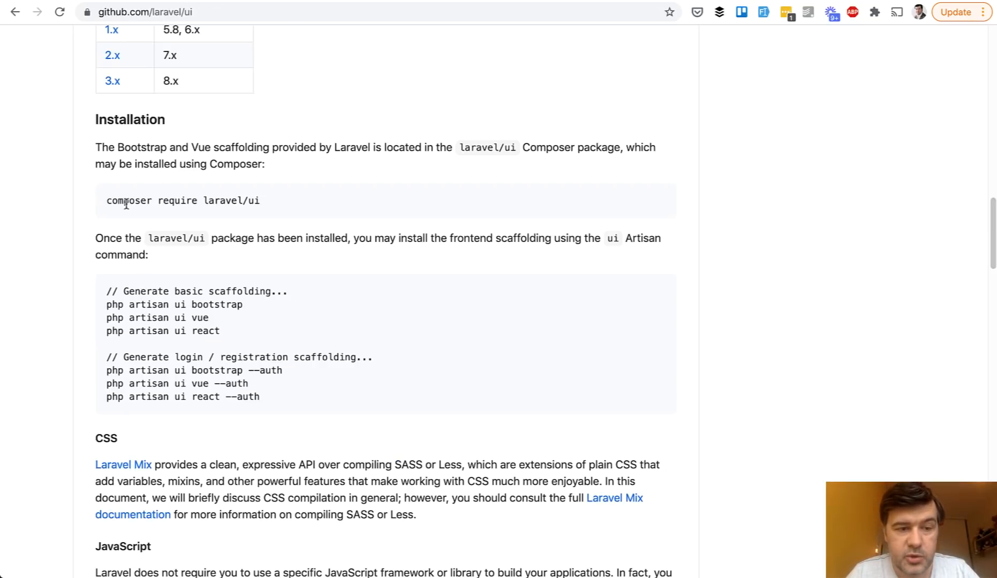
mouse_move(178, 300)
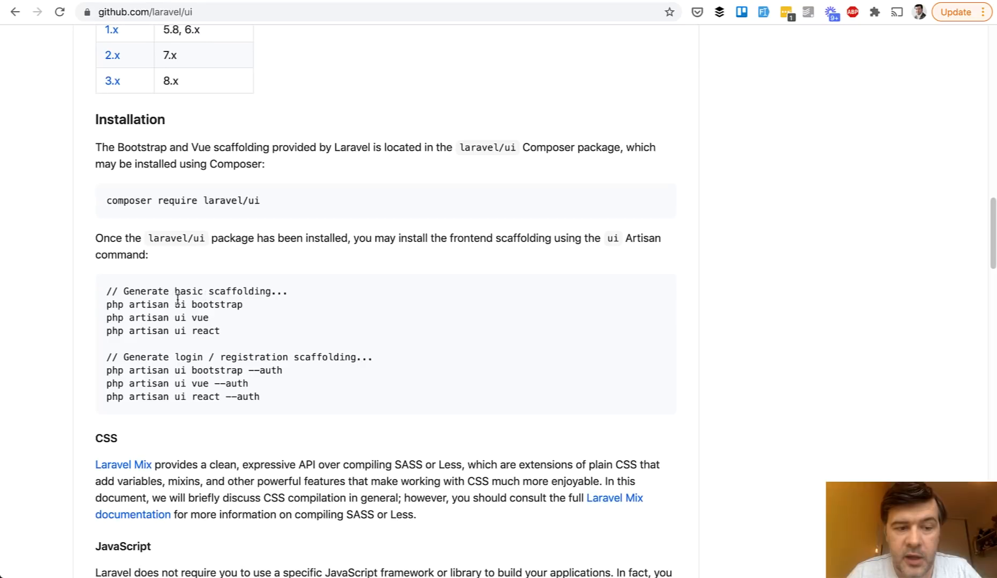
mouse_move(216, 304)
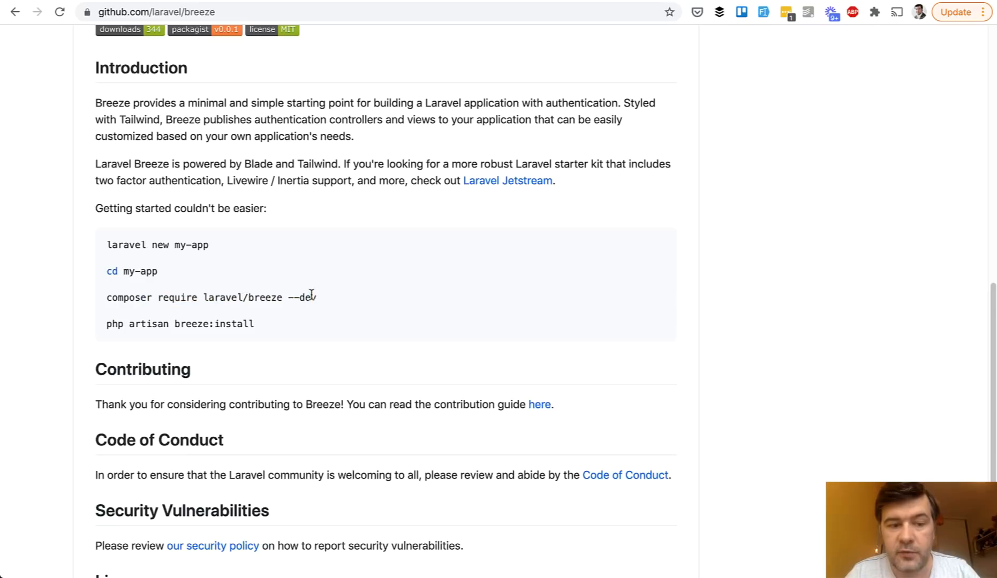
mouse_move(229, 323)
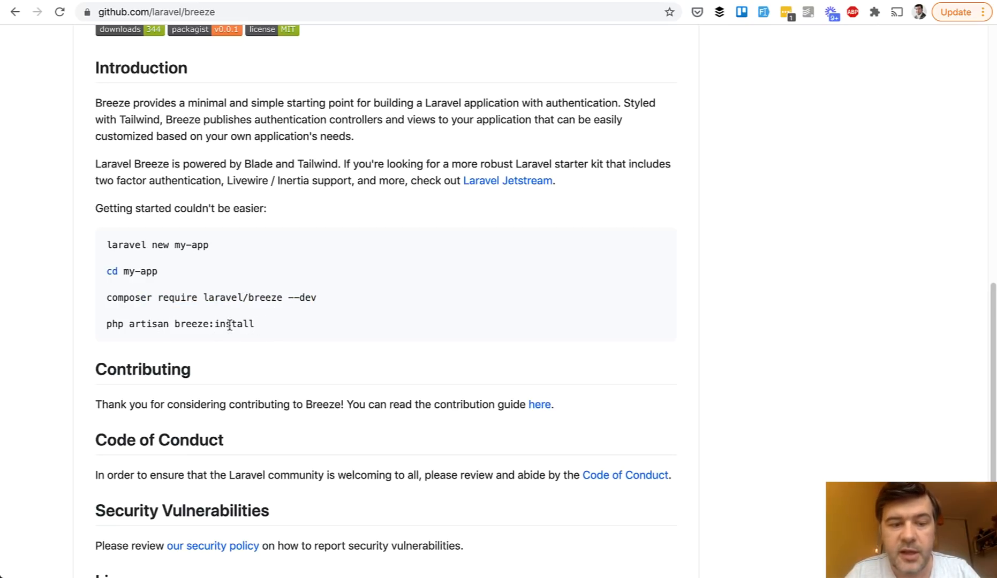
mouse_move(874, 53)
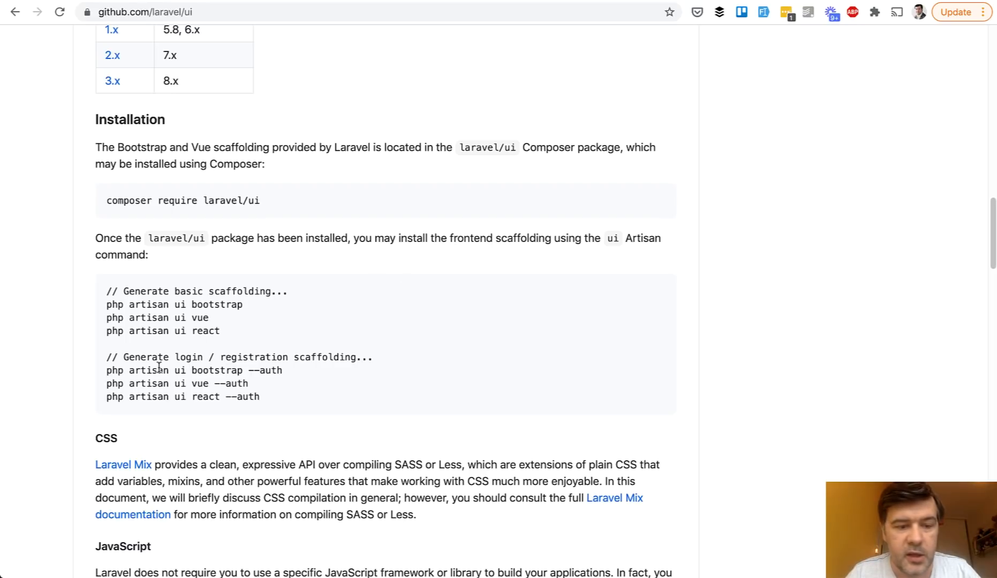
mouse_move(209, 388)
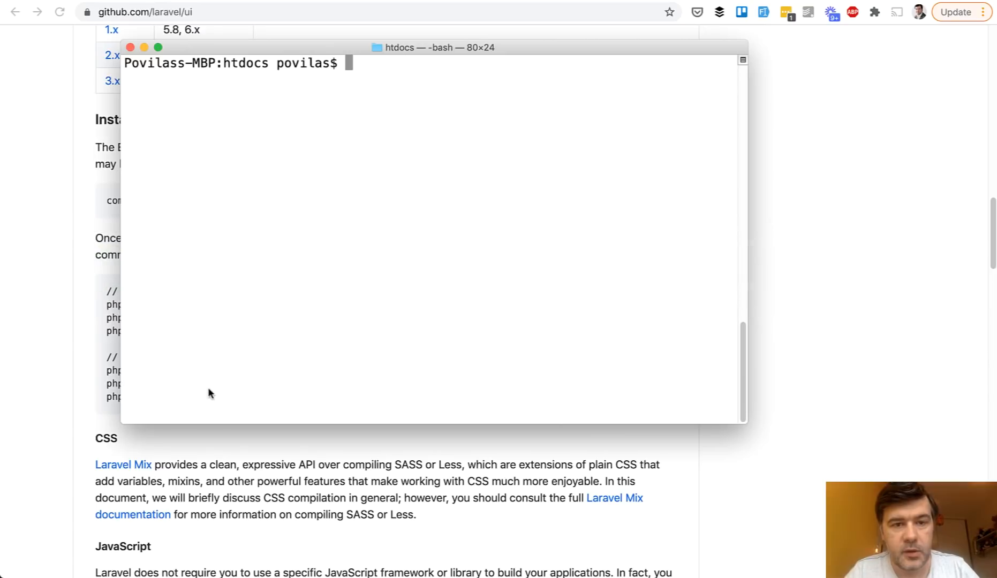
Create the new project2 Laravel application with laravel new.
text(laravel new project)
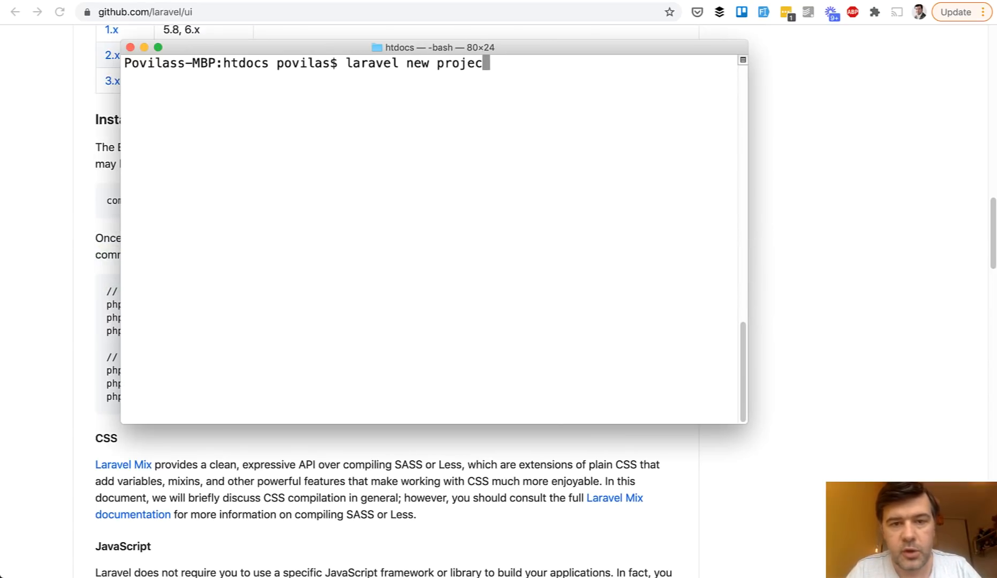
key(Return)
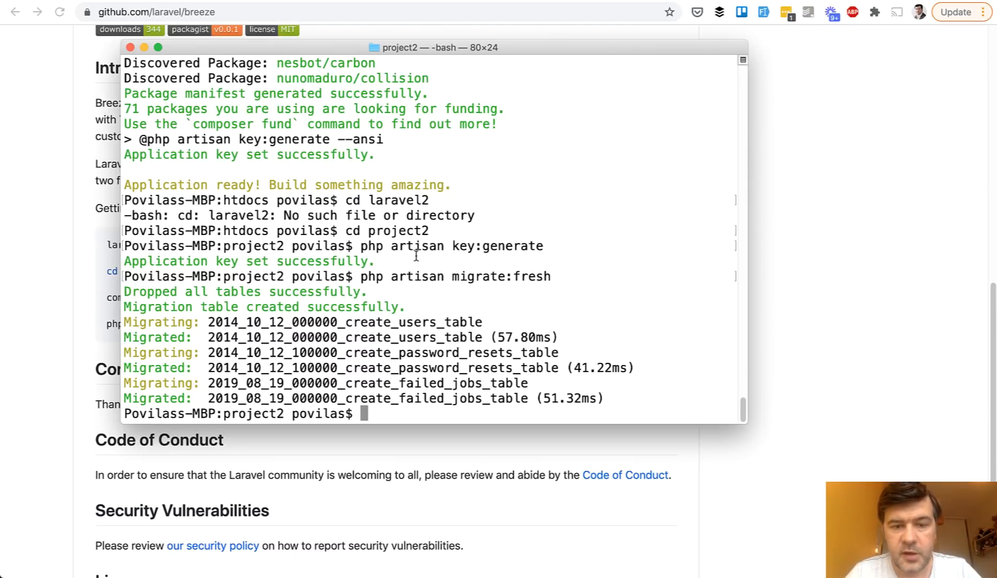
mouse_move(539, 296)
text(composer require laravel/breeze --dev)
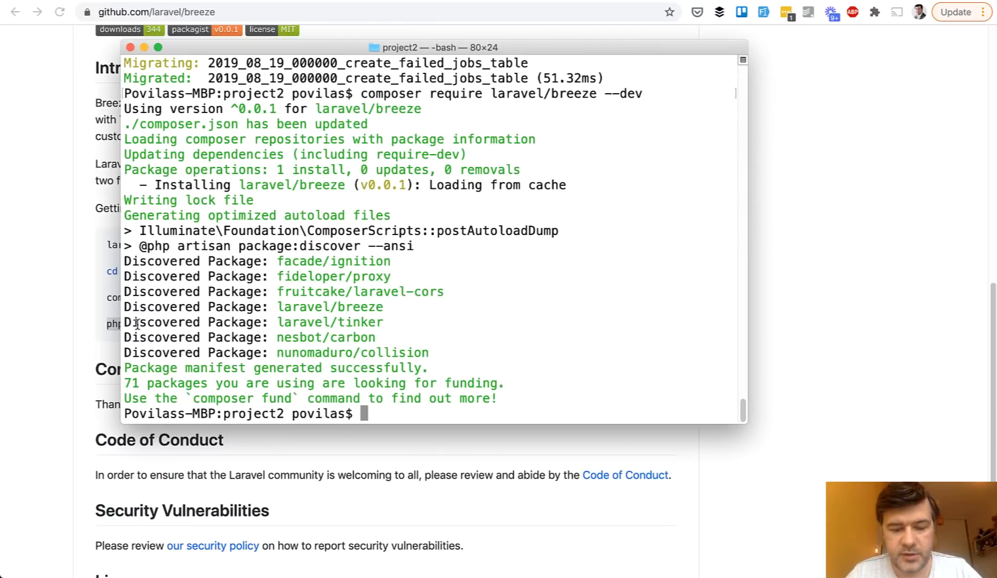
Install Breeze scaffolding with php artisan breeze:install, then npm install && npm run dev.
text(php artisan breeze:install)
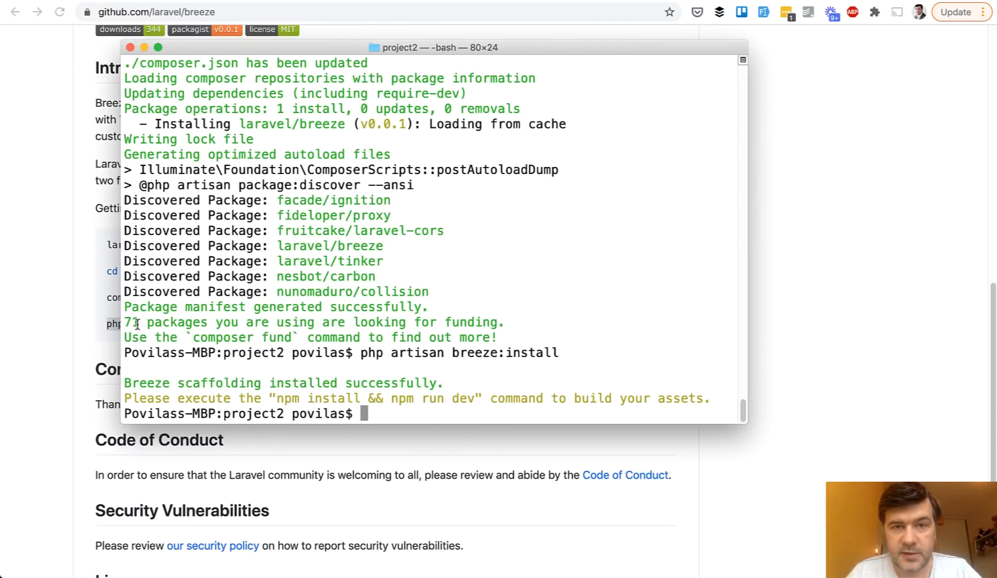
text(n)
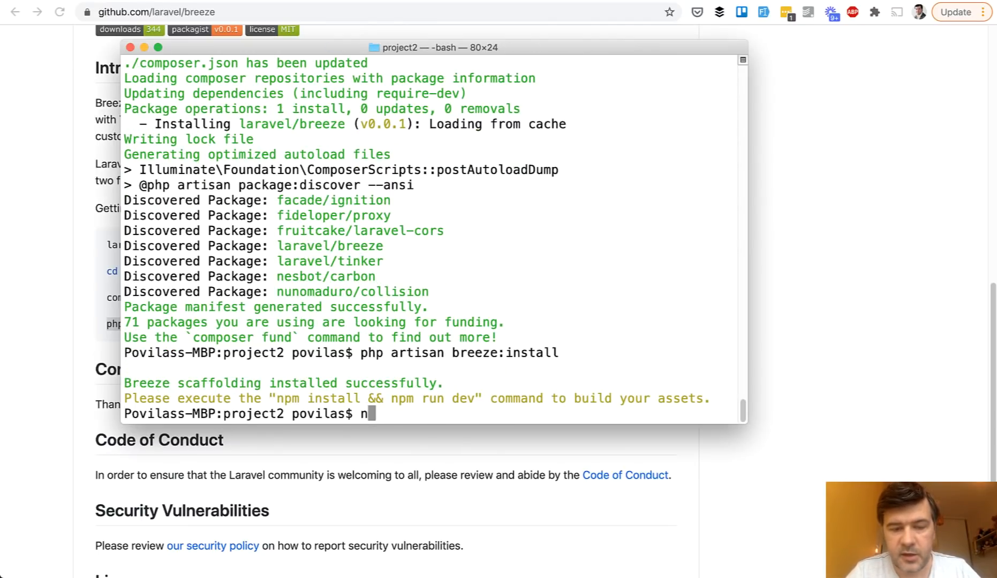
text(pm install)
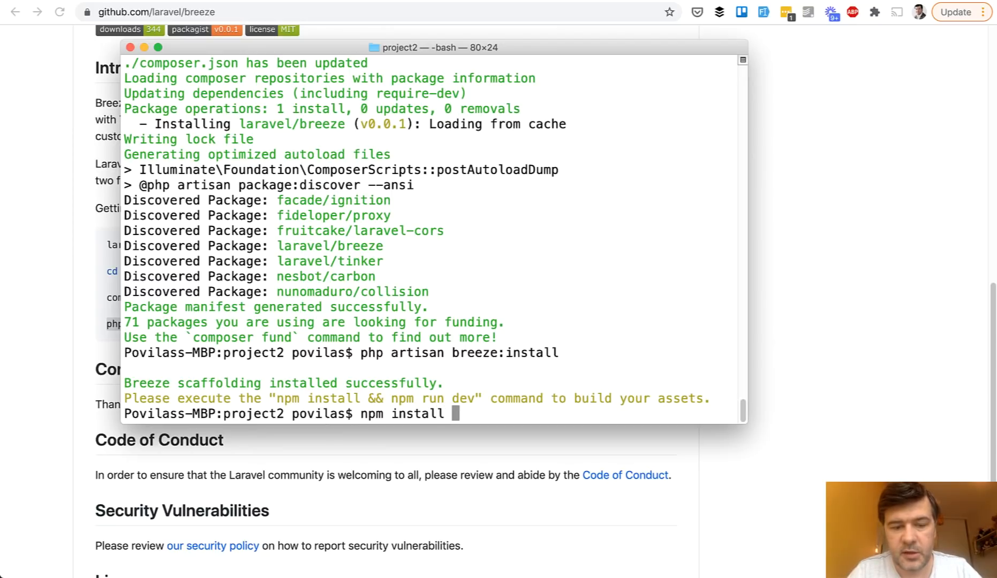
text(&& npm)
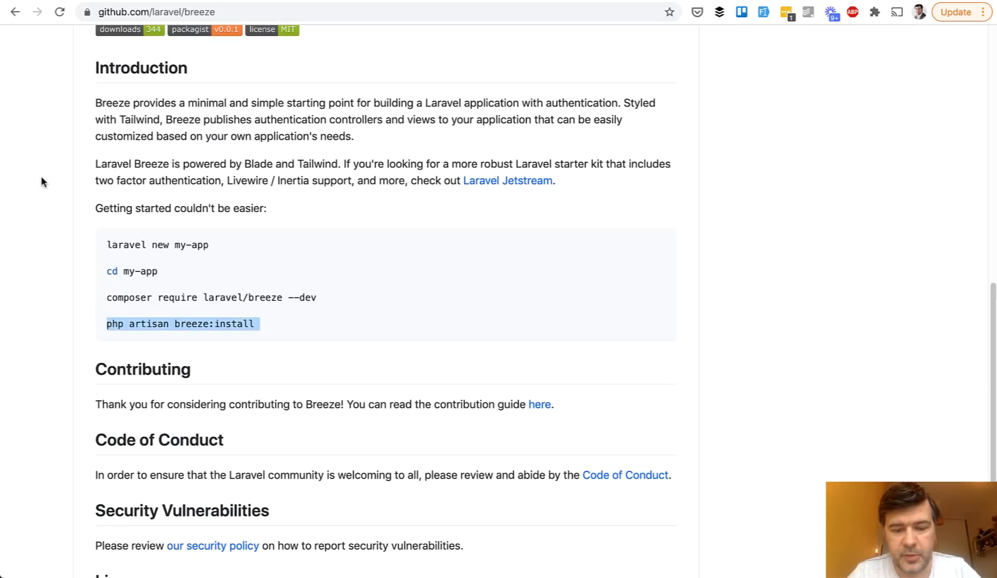
Load project2.test in the browser and go to its Register page.
text(project2.test)
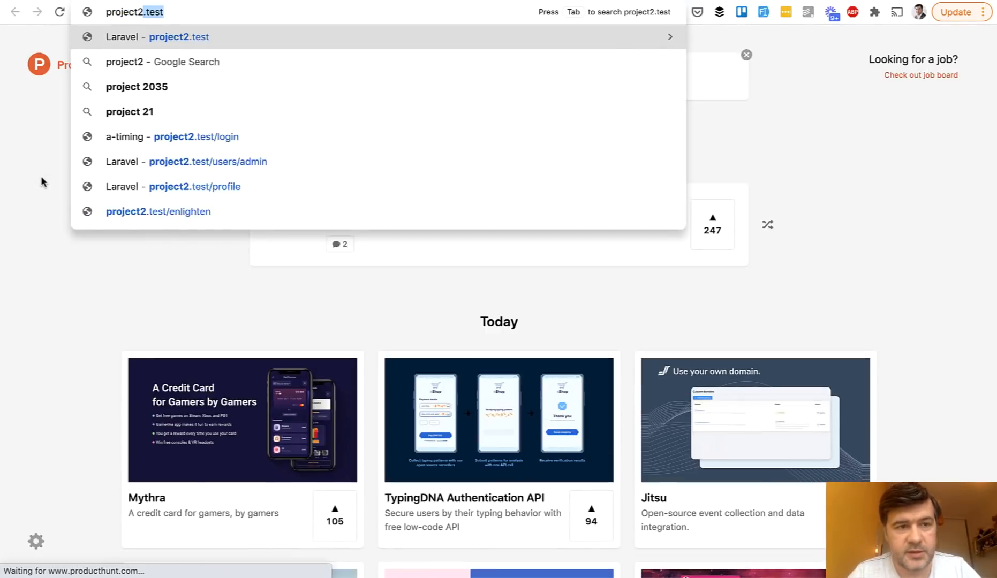
click(178, 36)
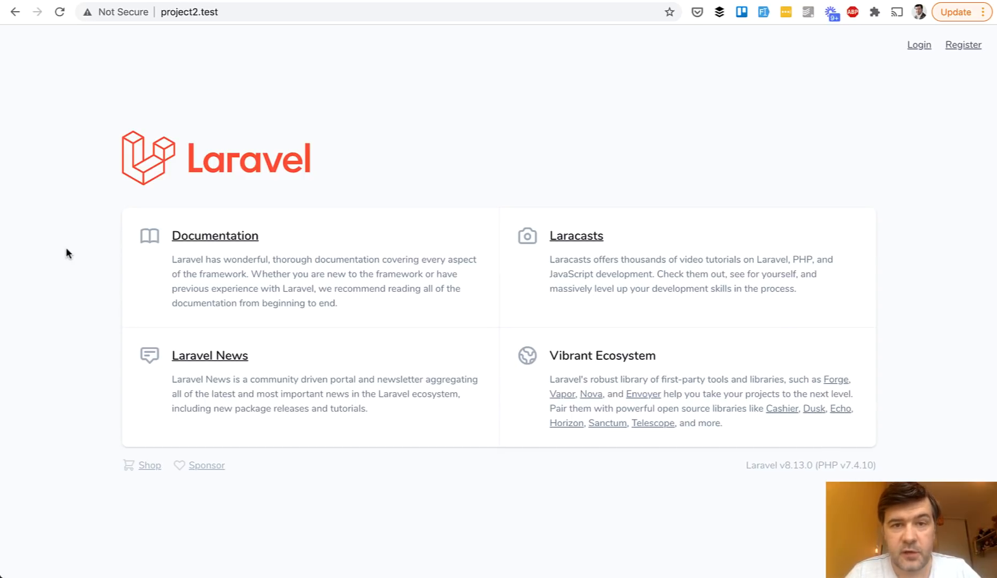
mouse_move(313, 177)
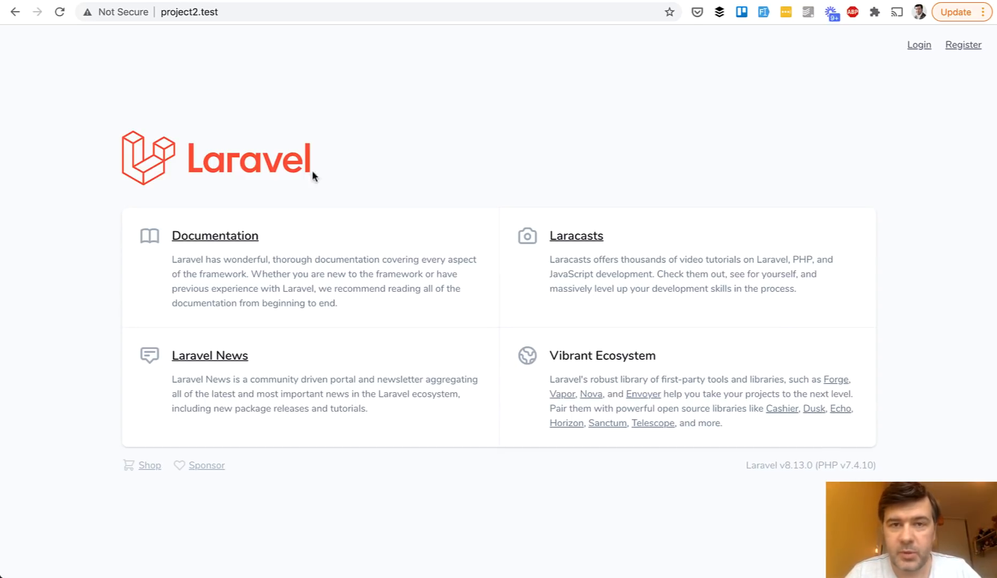
click(962, 45)
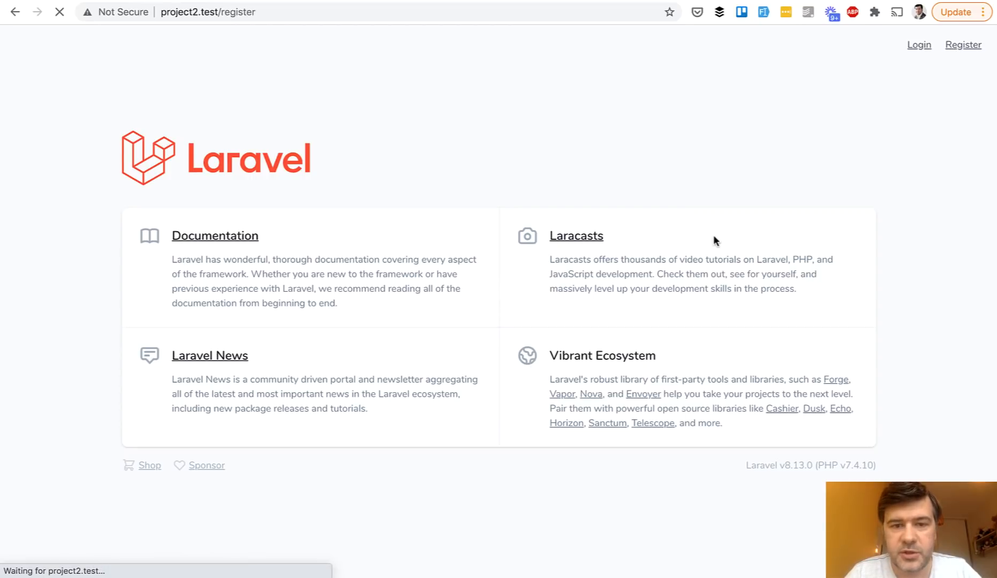
click(963, 45)
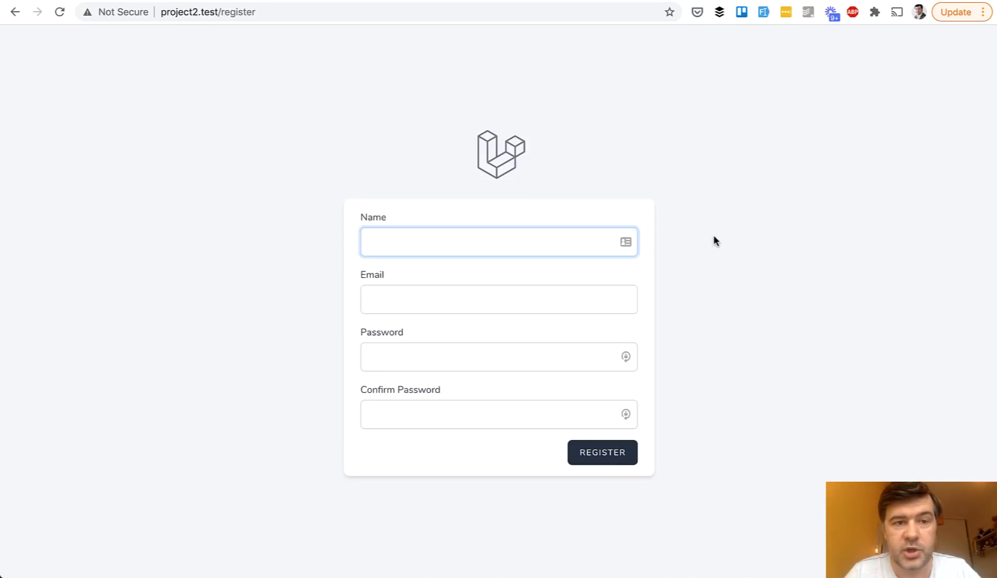
mouse_move(770, 214)
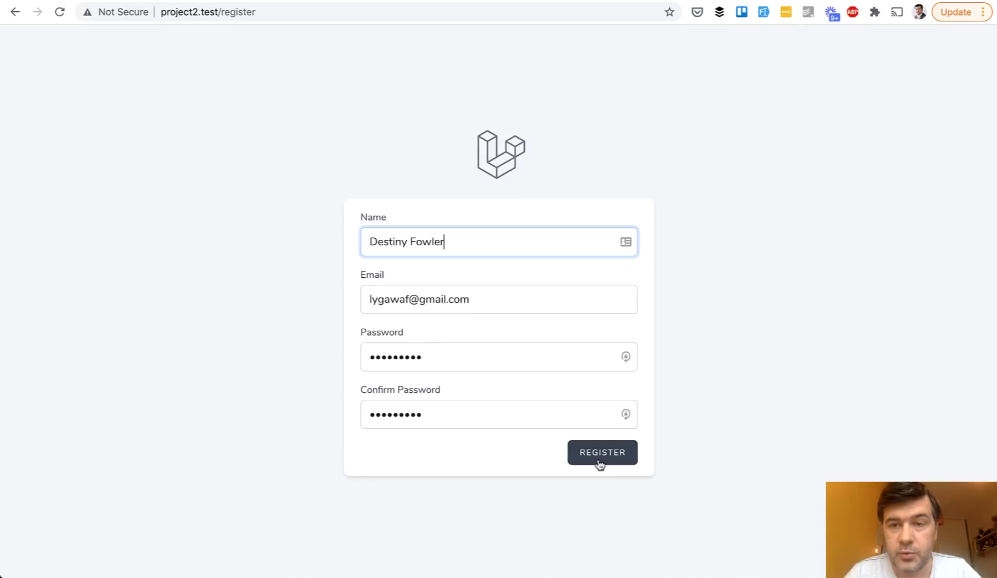
click(600, 452)
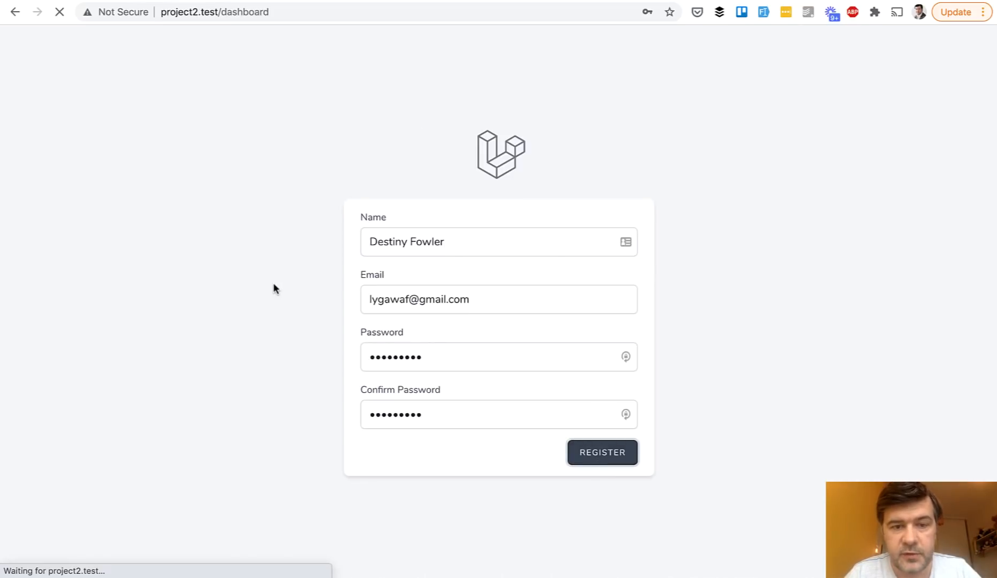
click(600, 452)
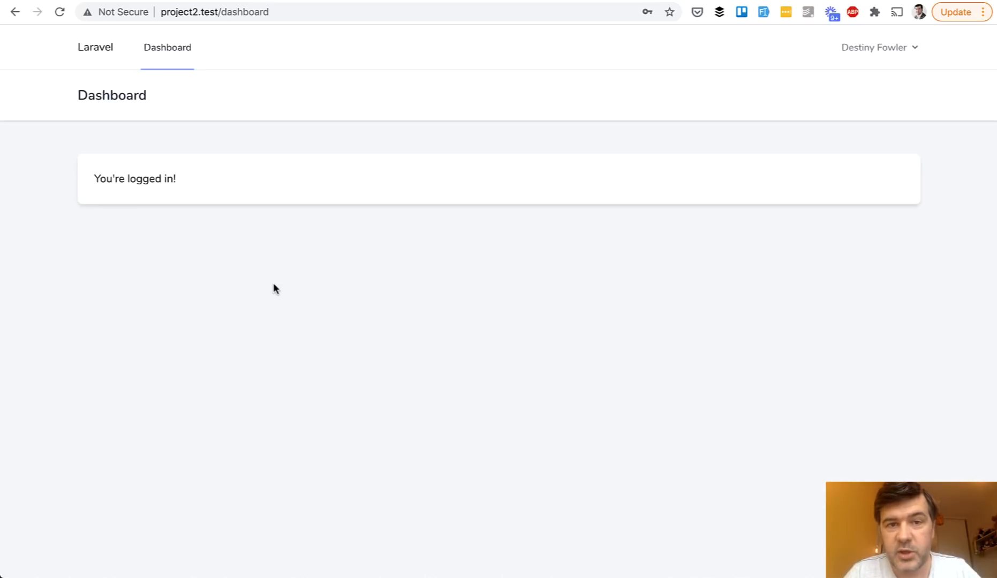
mouse_move(248, 276)
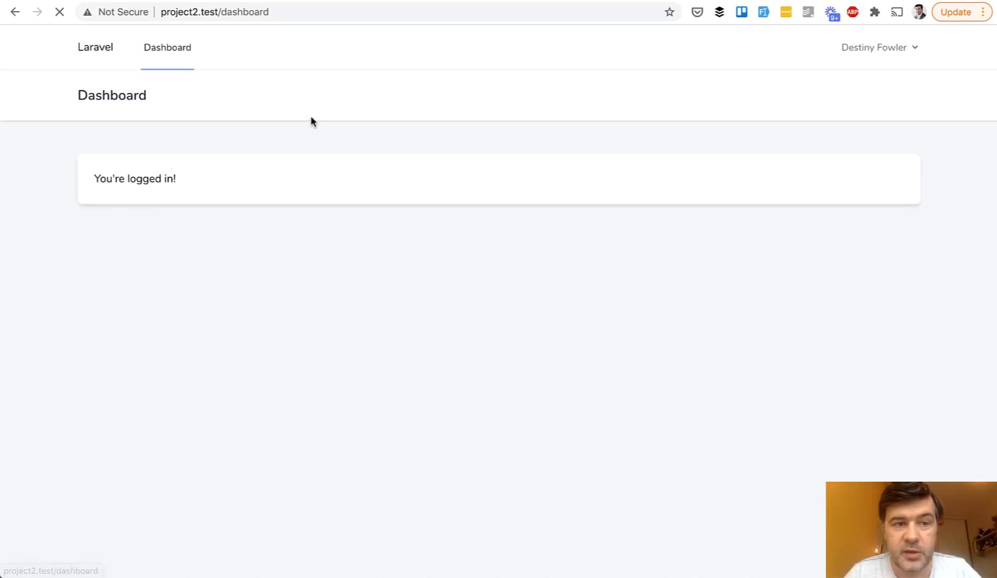
mouse_move(886, 56)
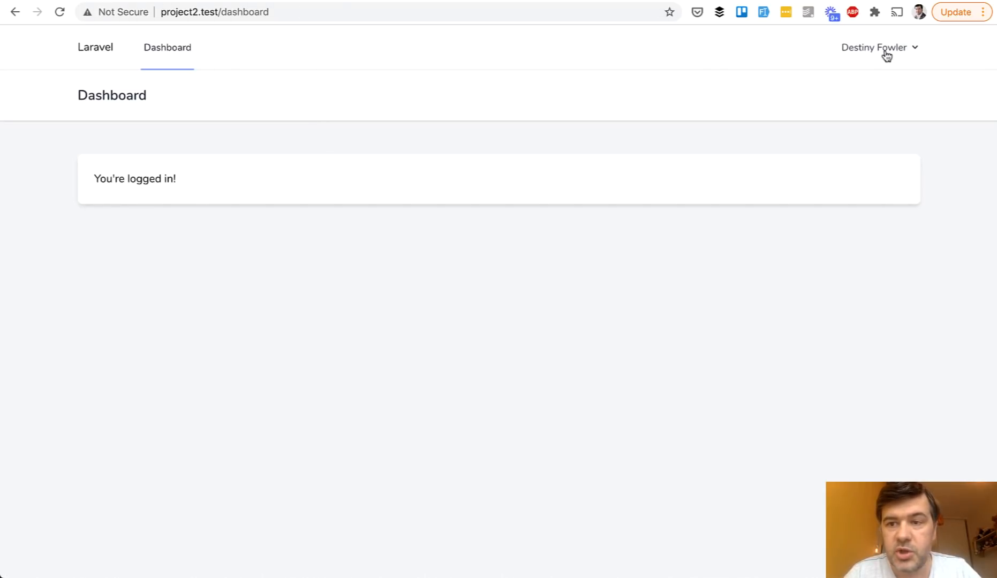
click(876, 47)
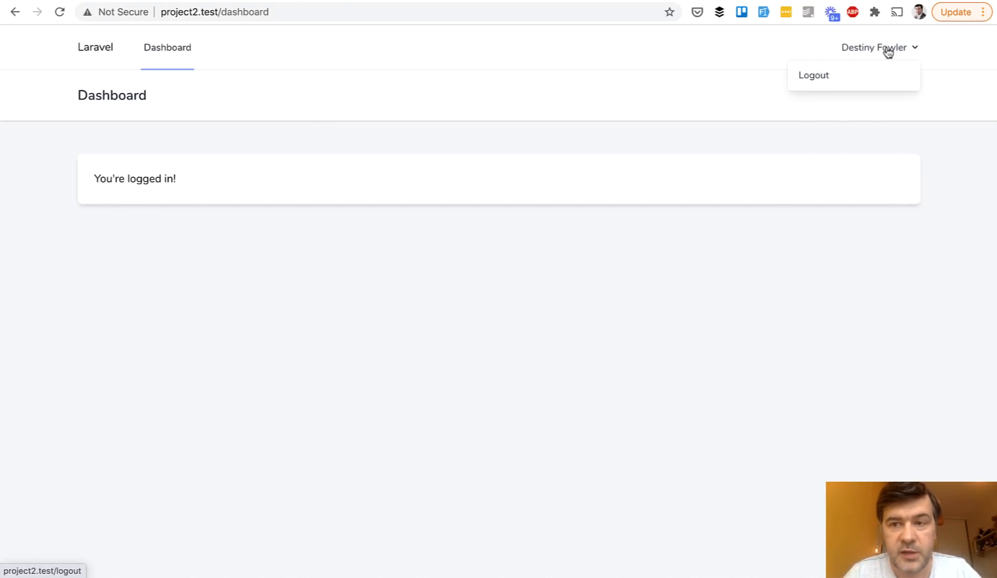
mouse_move(460, 422)
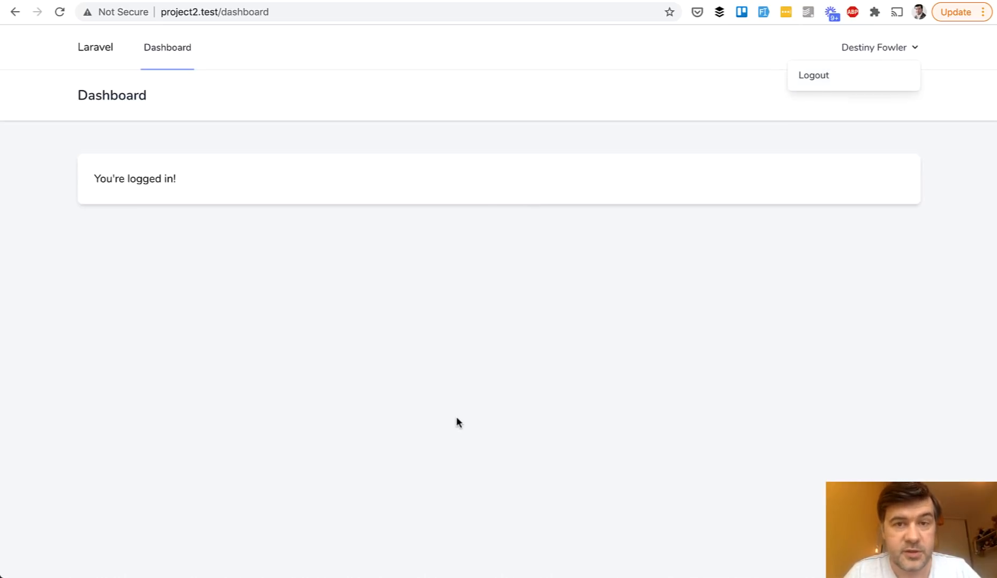
click(455, 418)
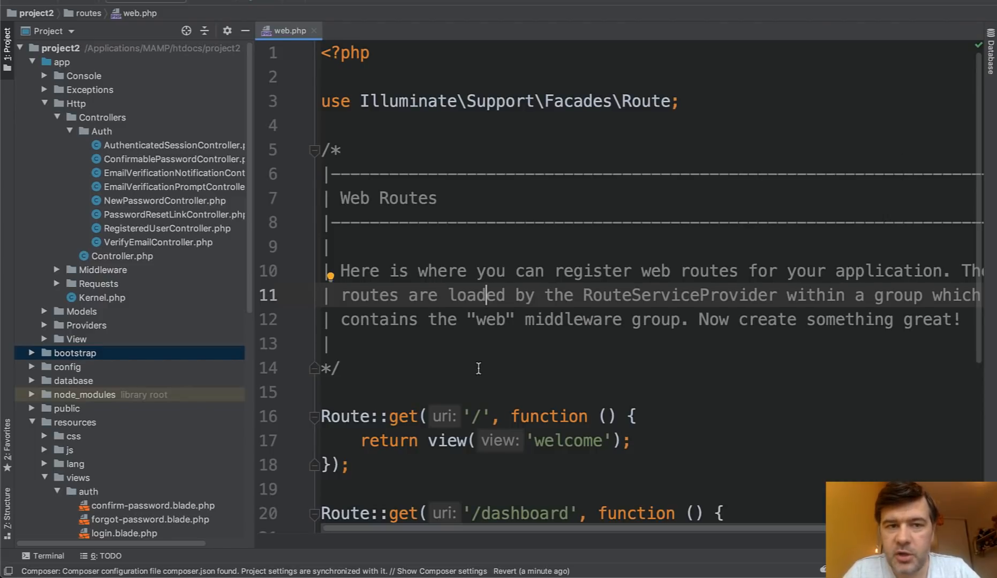
Review the /dashboard route in web.php, then locate routes/auth.php via Search Everywhere.
scroll(down, 3)
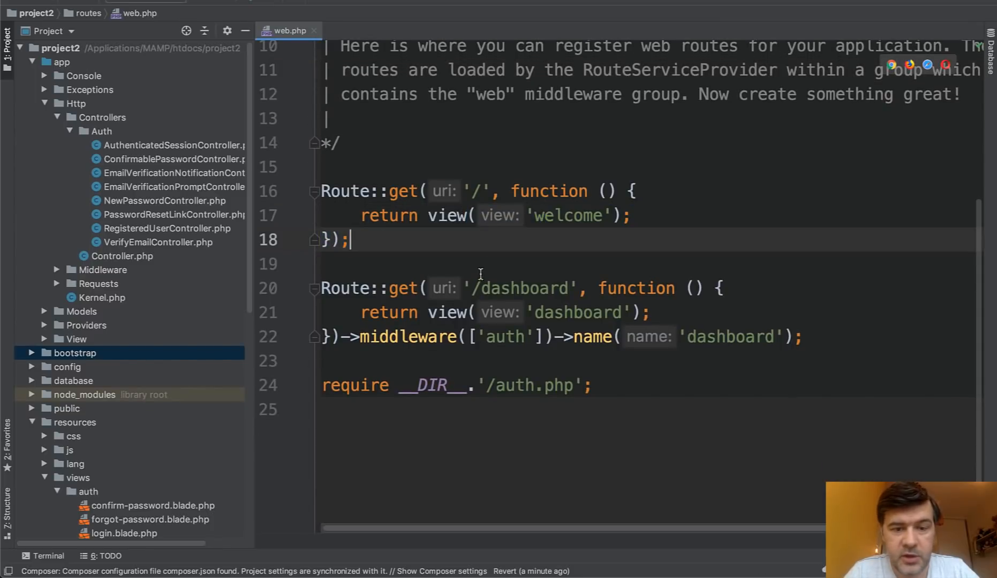
scroll(up, 3)
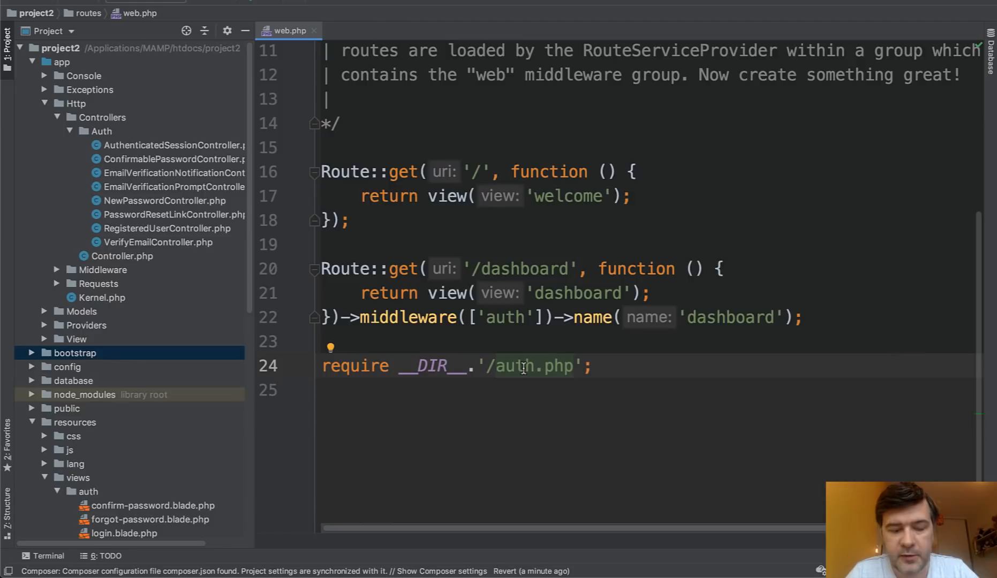
text(auth.p)
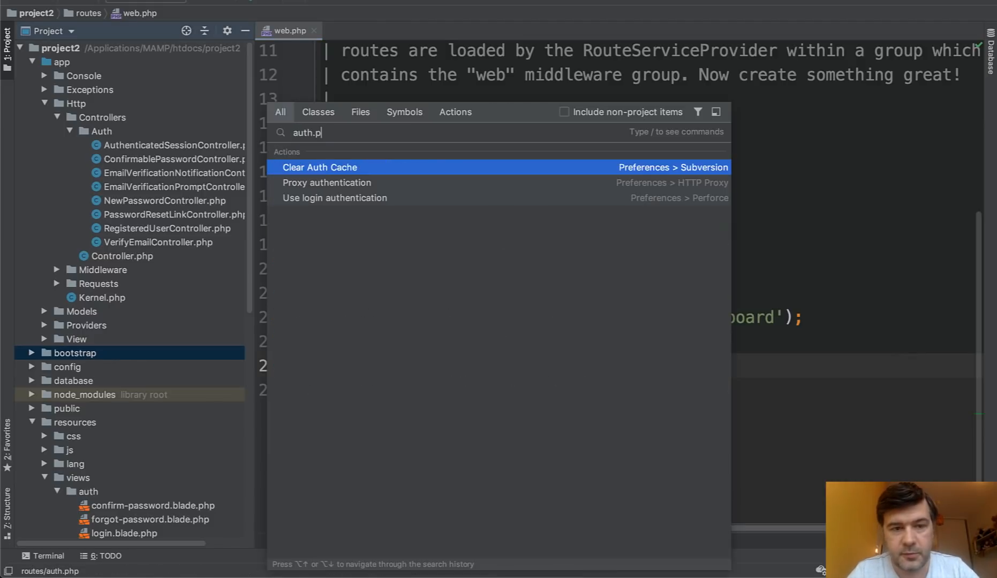
key(Escape)
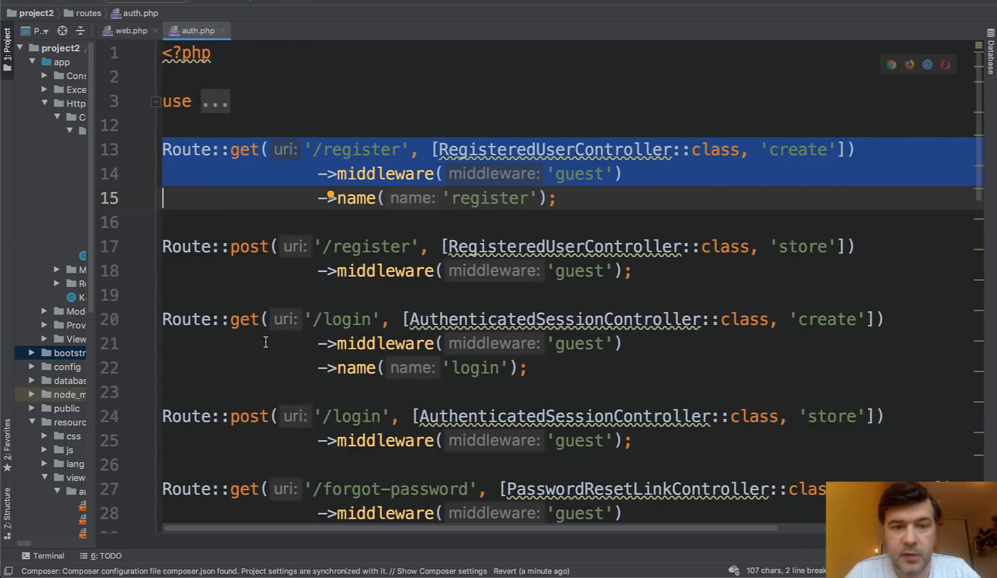
click(355, 246)
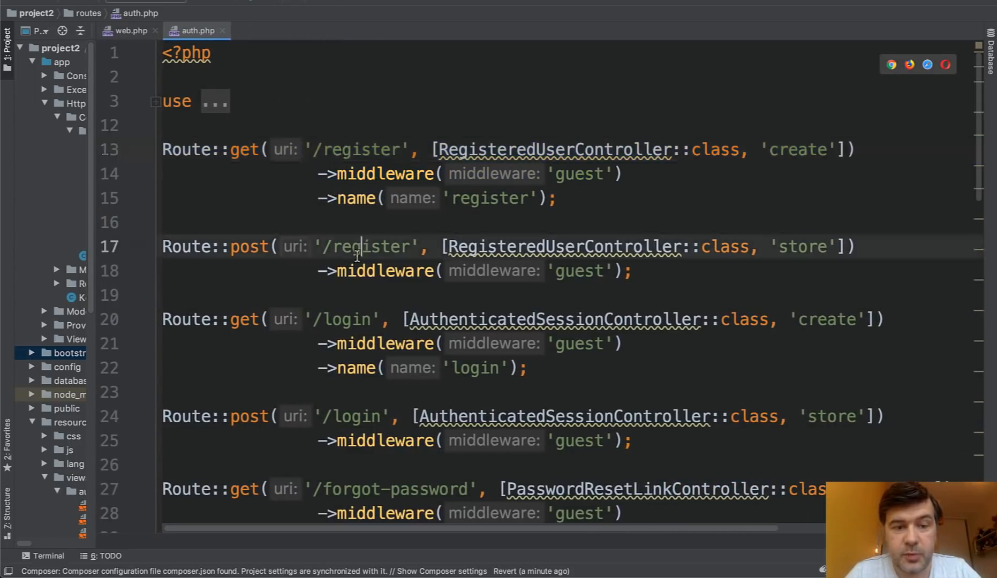
scroll(up, 3)
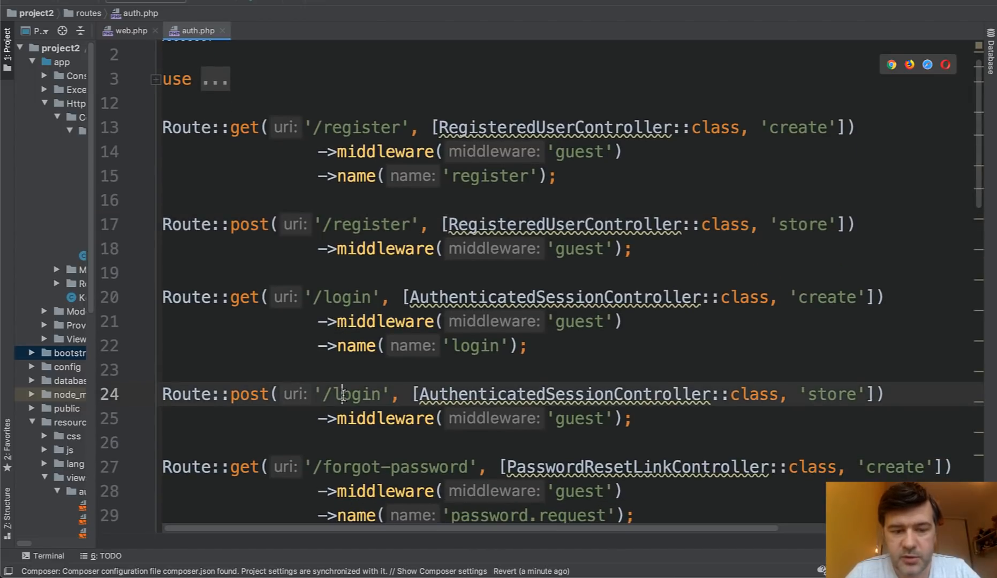
scroll(down, 3)
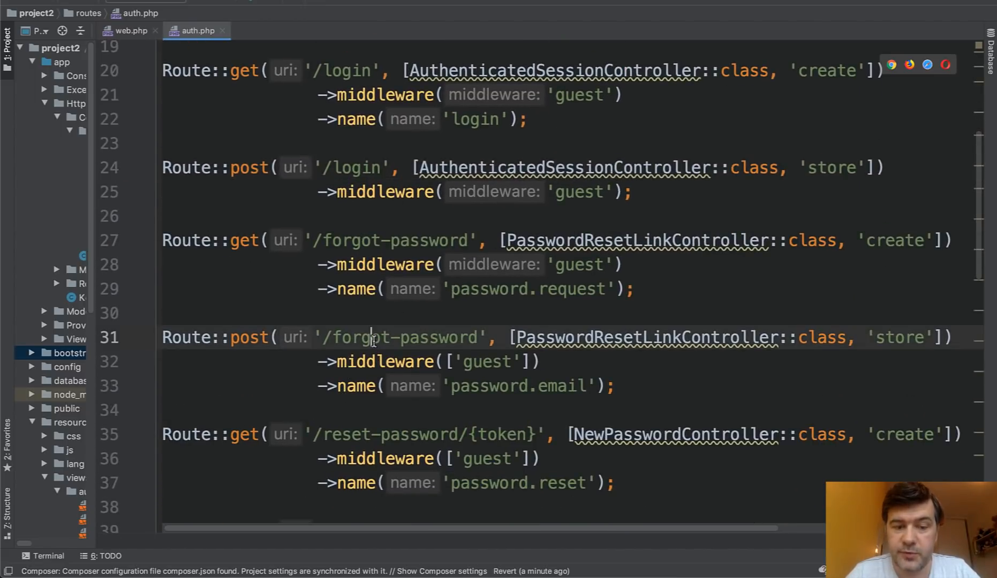
scroll(down, 3)
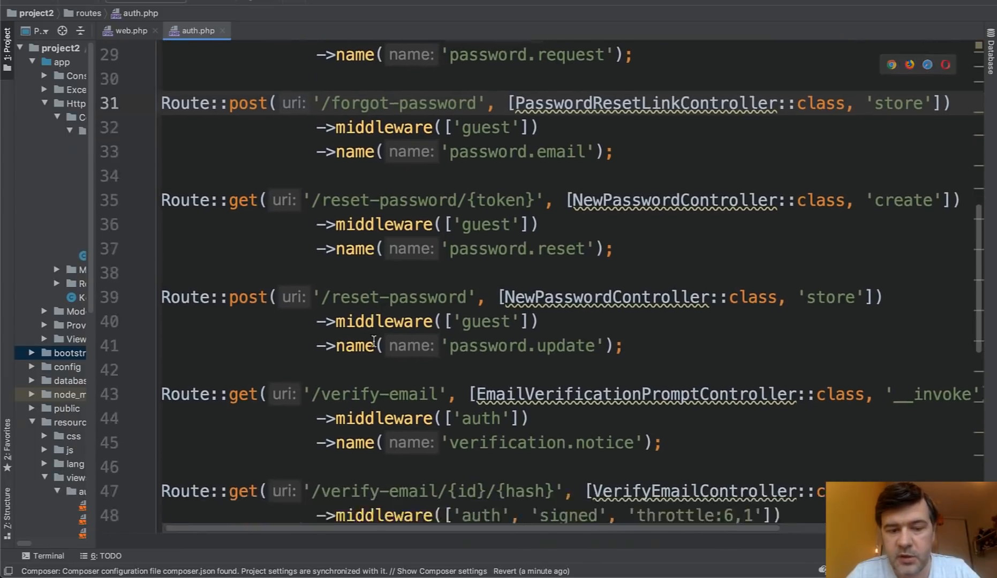
scroll(down, 3)
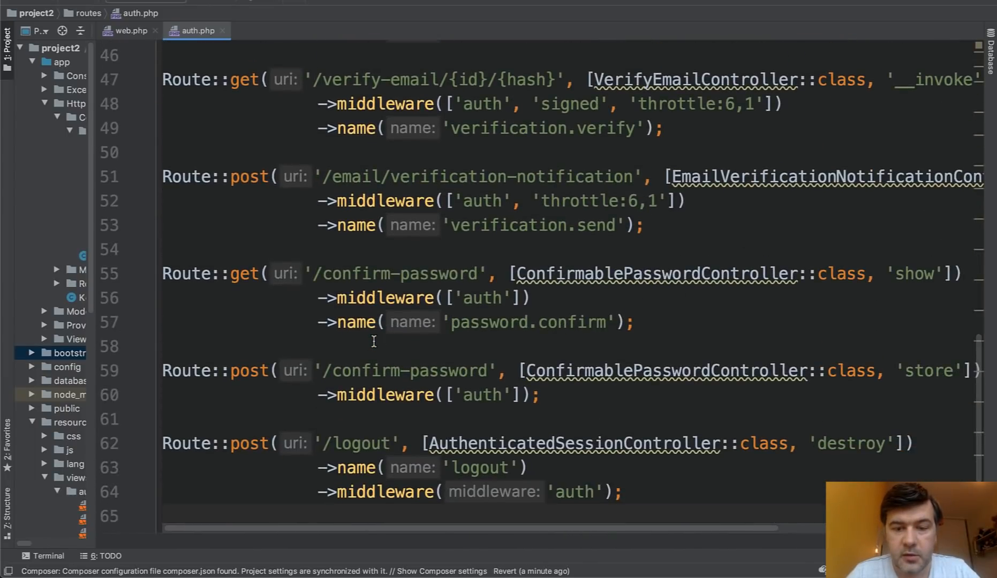
scroll(down, 3)
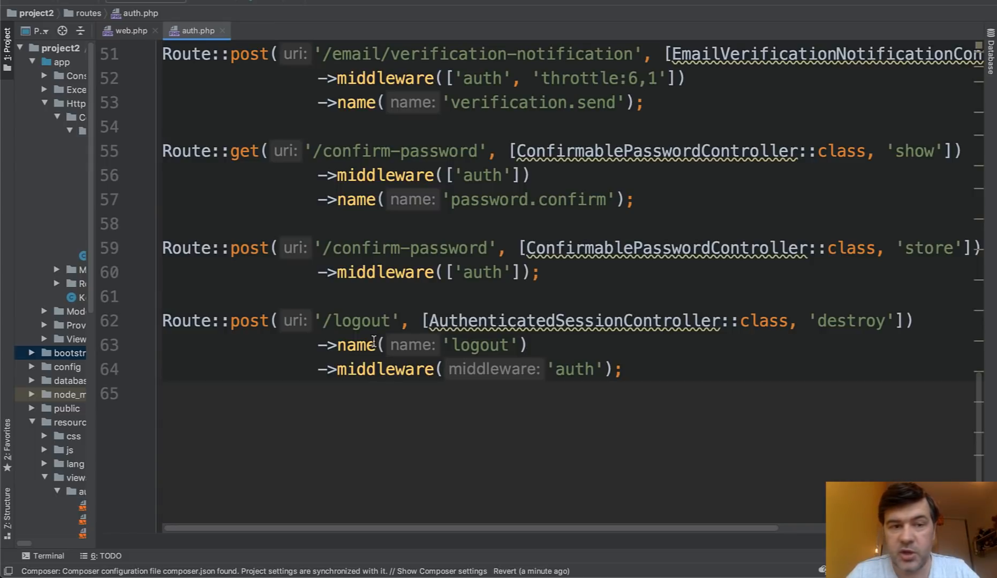
scroll(up, 3)
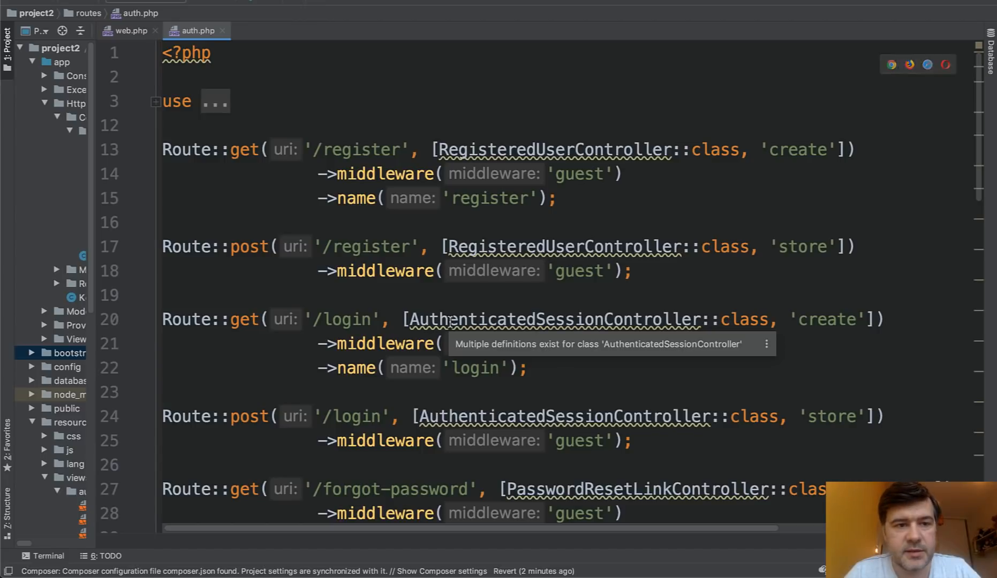
mouse_move(554, 150)
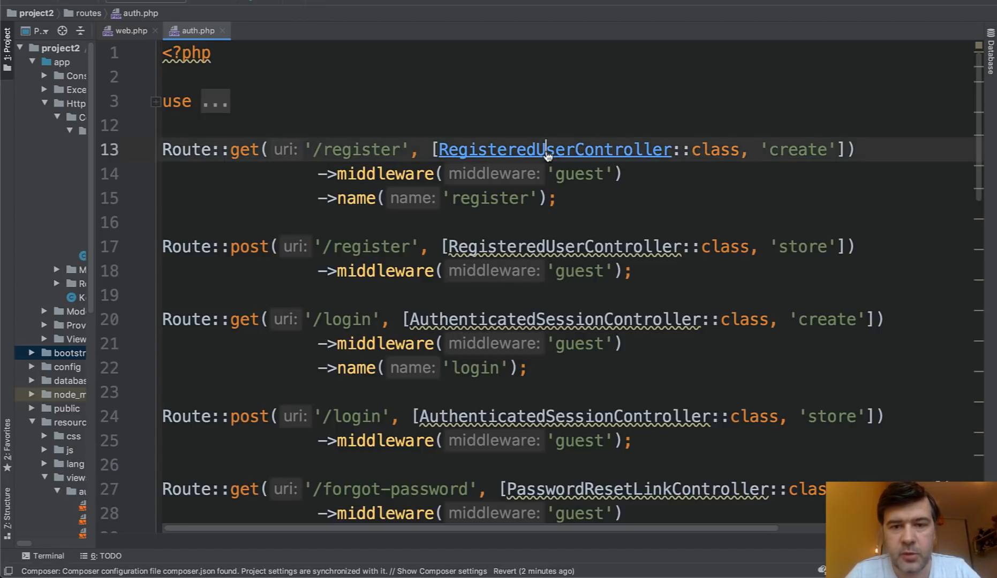
Inspect RegisteredUserController's store() redirect to RouteServiceProvider::HOME, then return to auth.php.
click(553, 150)
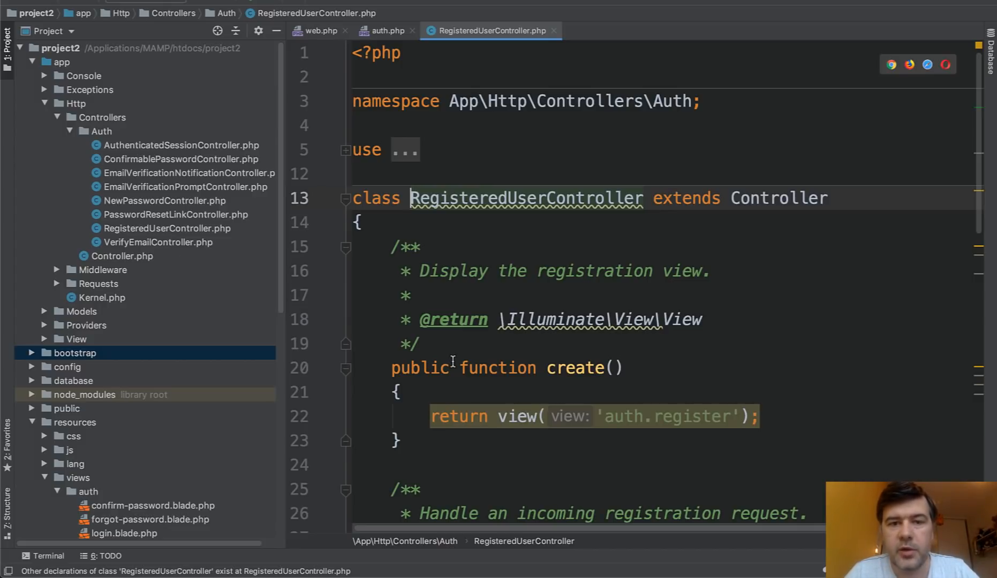
scroll(down, 3)
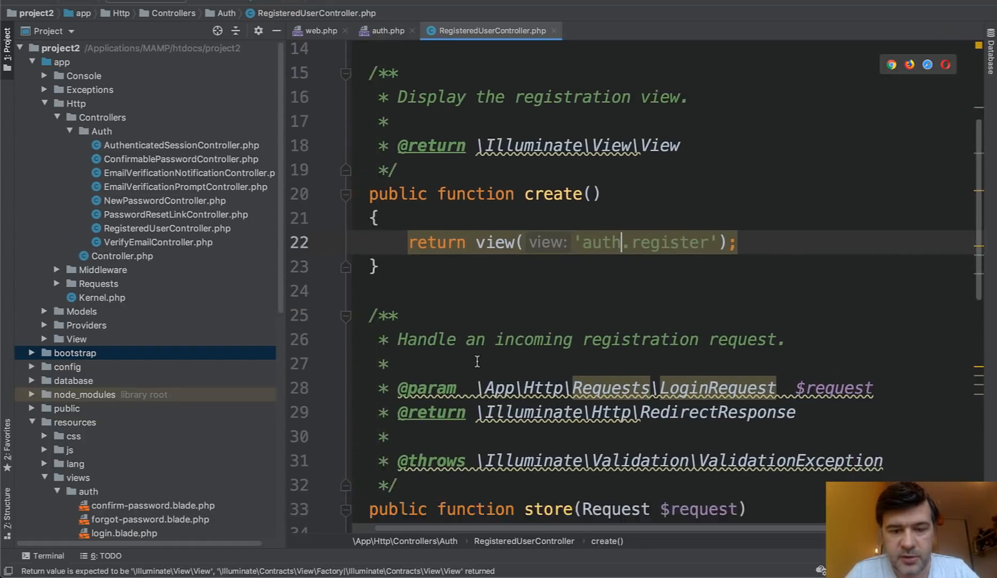
scroll(down, 3)
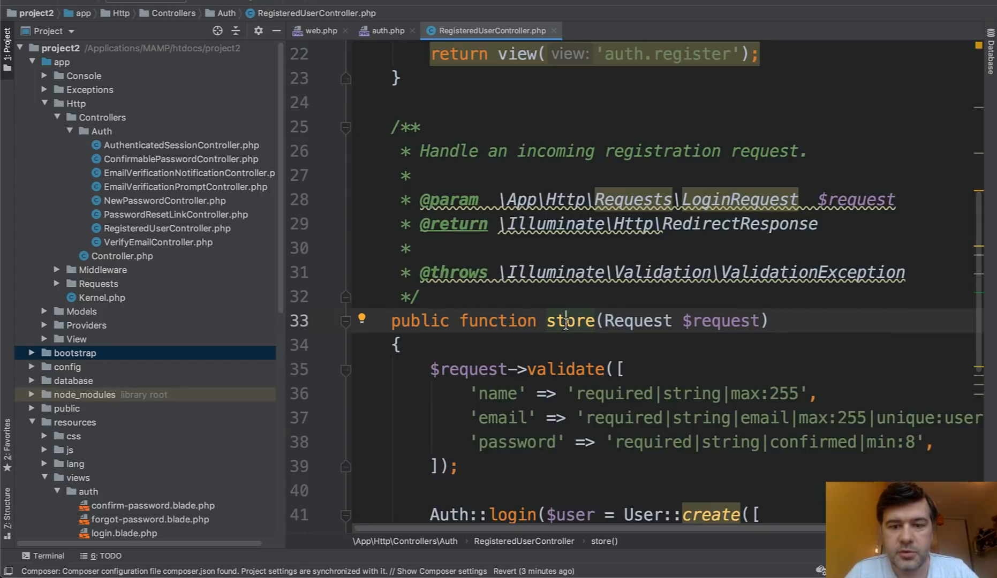
scroll(down, 3)
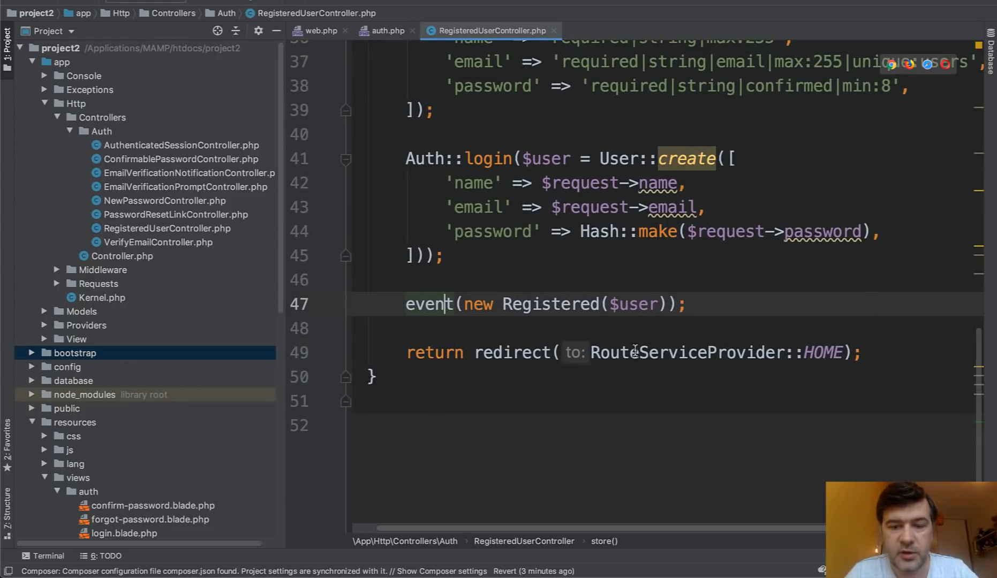
scroll(up, 3)
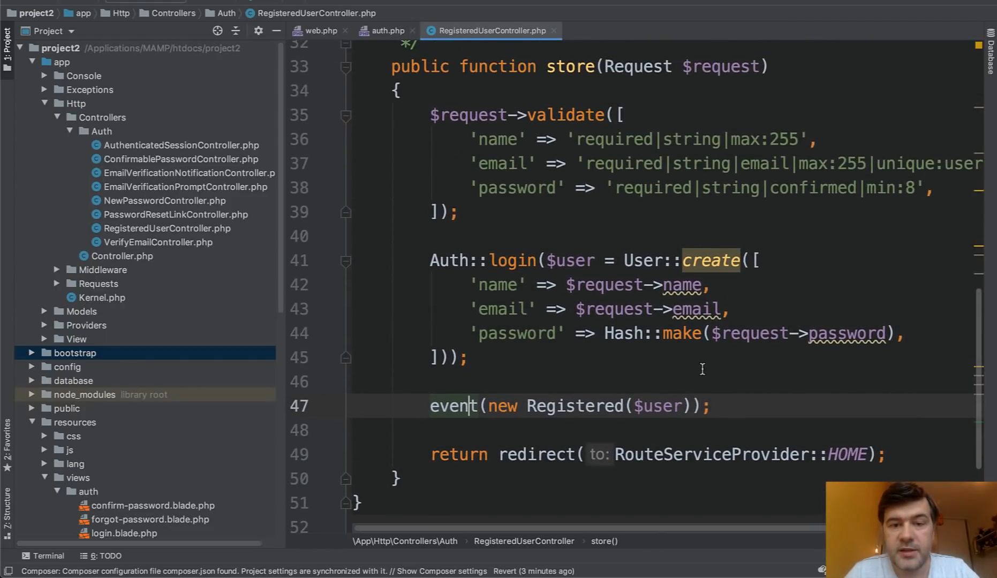
scroll(up, 3)
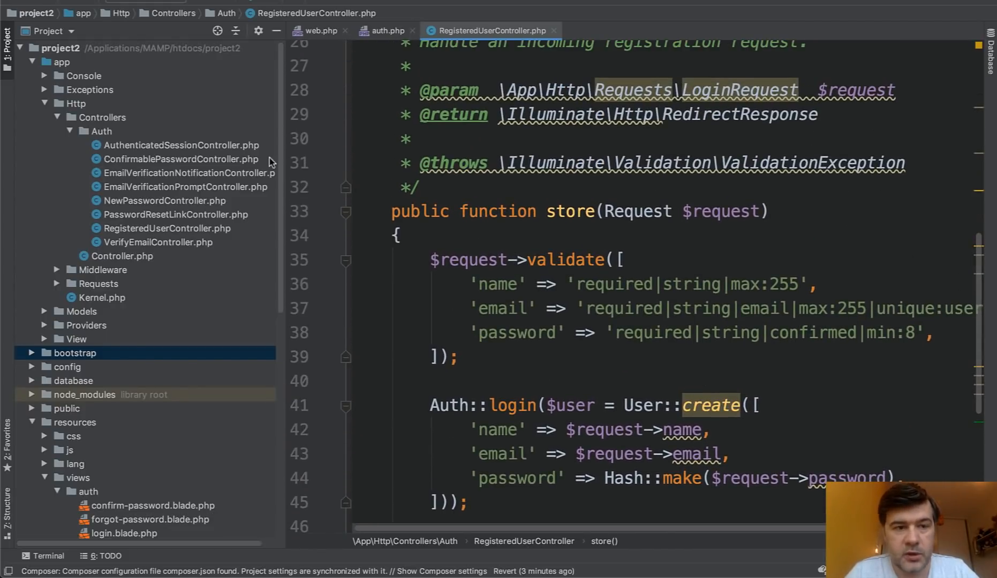
click(384, 30)
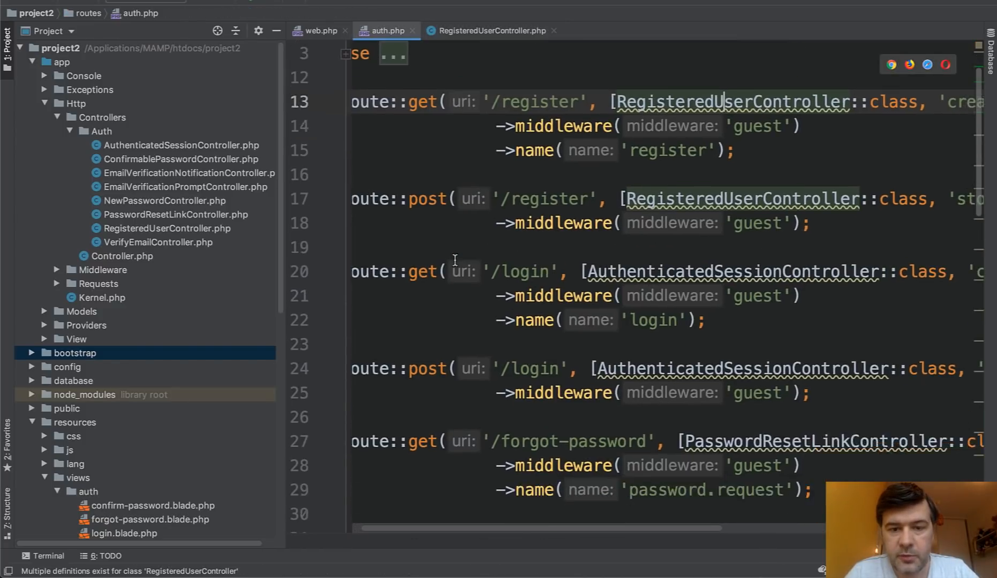
Scroll through PasswordResetLinkController's create and store methods.
scroll(down, 3)
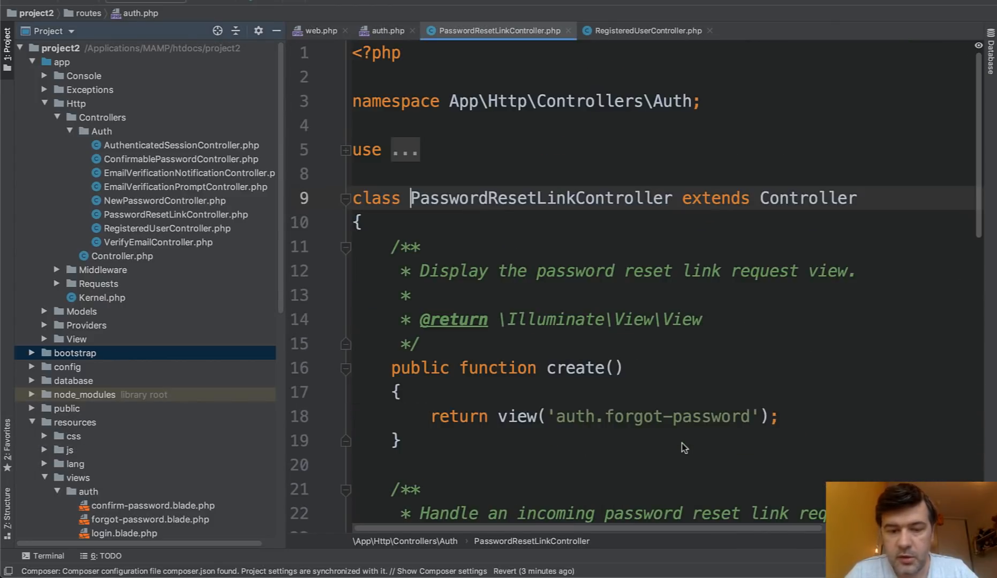
scroll(down, 3)
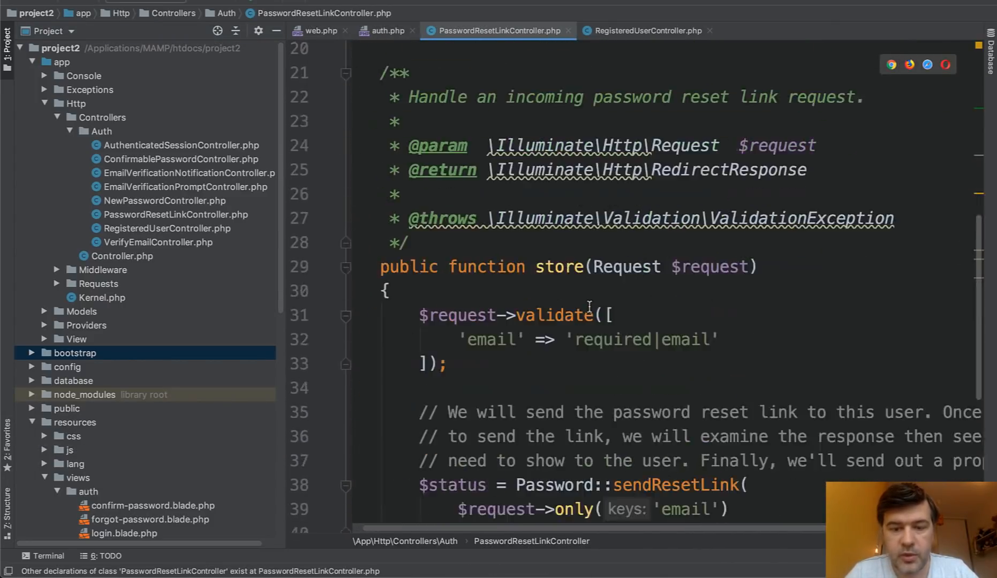
scroll(down, 3)
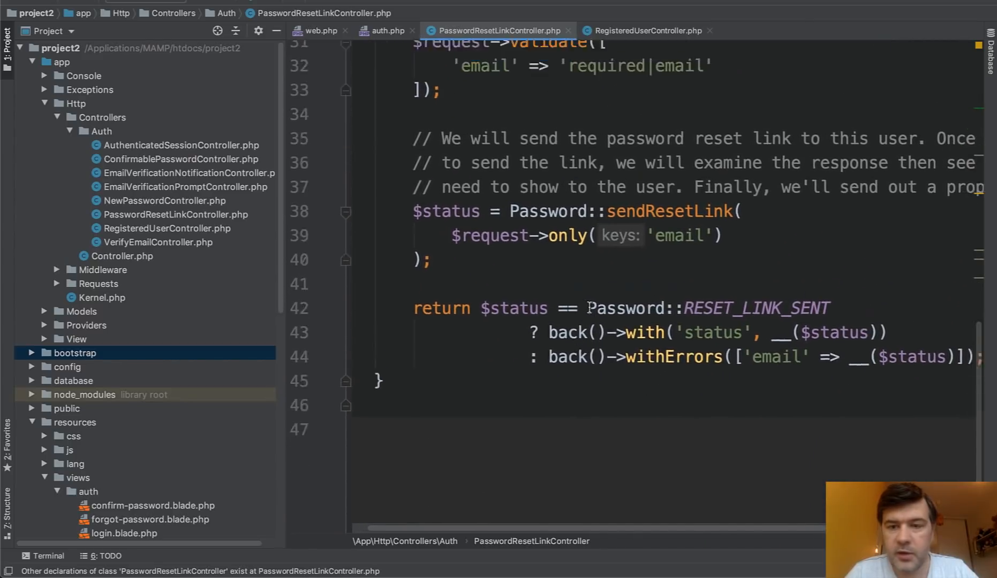
scroll(up, 3)
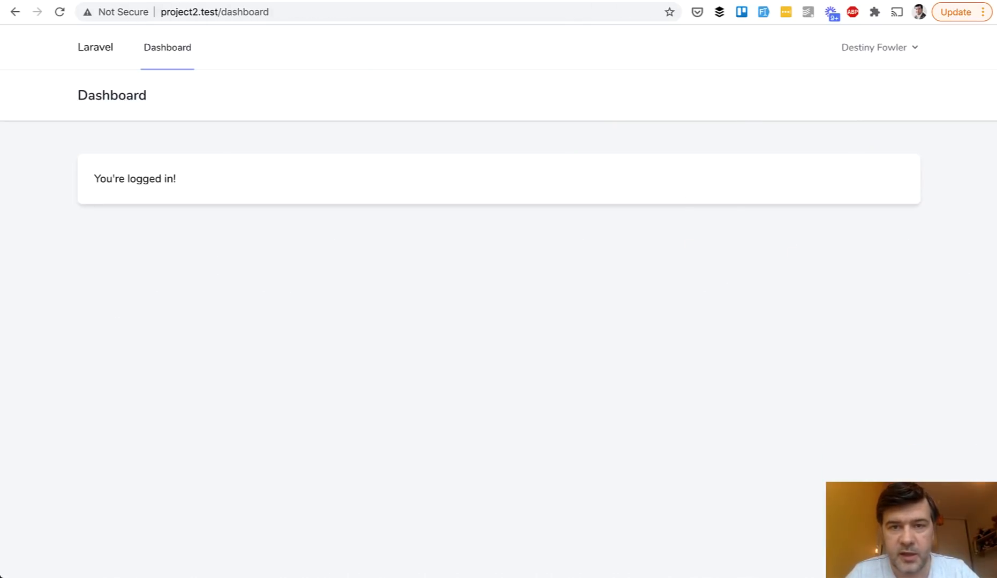
Show the logged-in dashboard at project2.test/dashboard in Chrome.
click(203, 12)
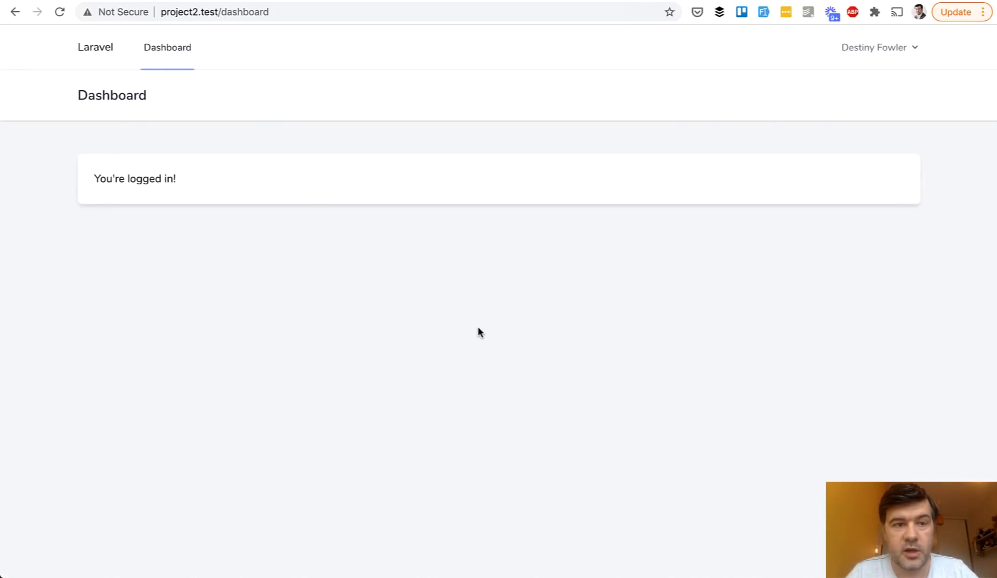
mouse_move(114, 64)
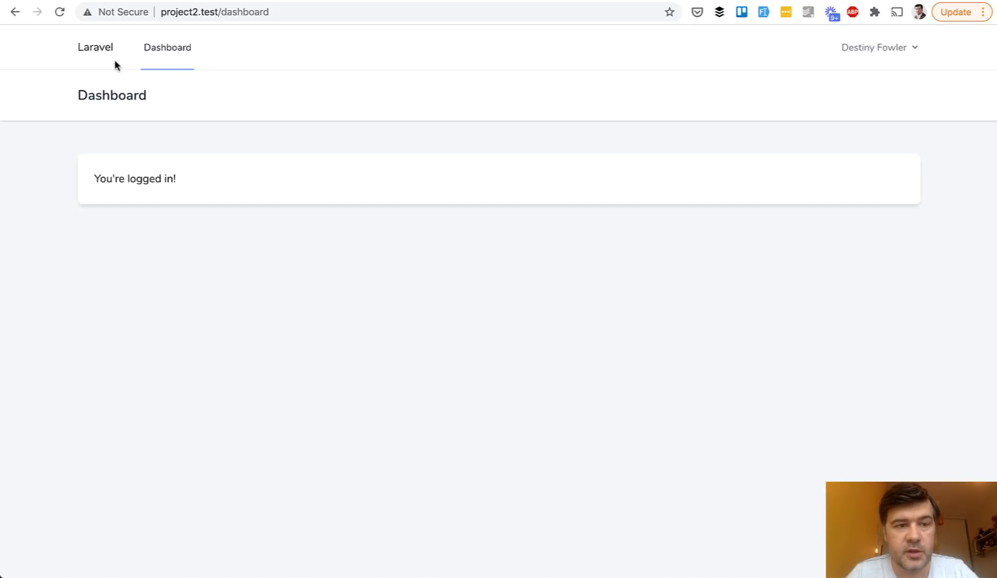
mouse_move(169, 331)
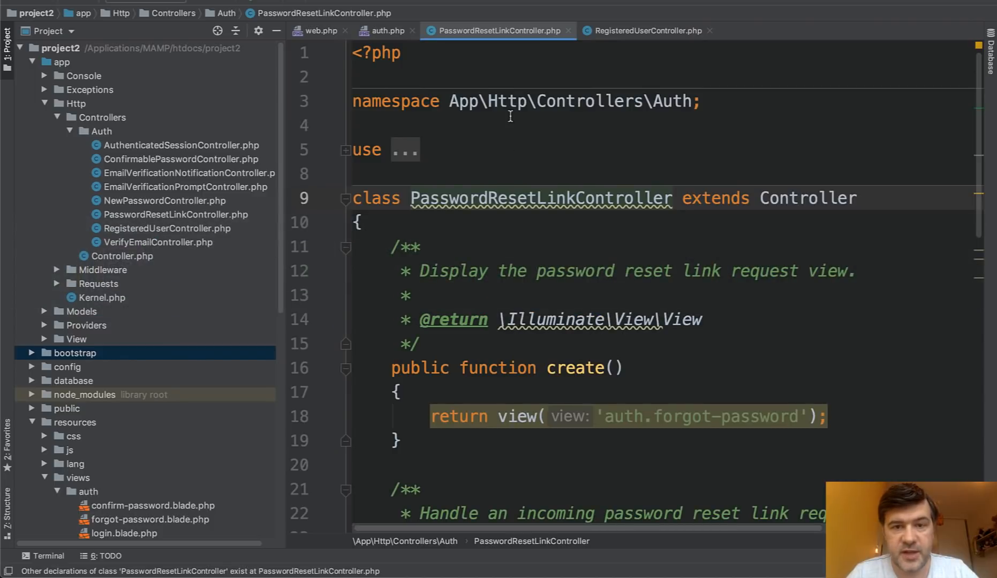
Change the dashboard route in web.php from '/dashboard' to '/home' and load the Register page.
click(381, 31)
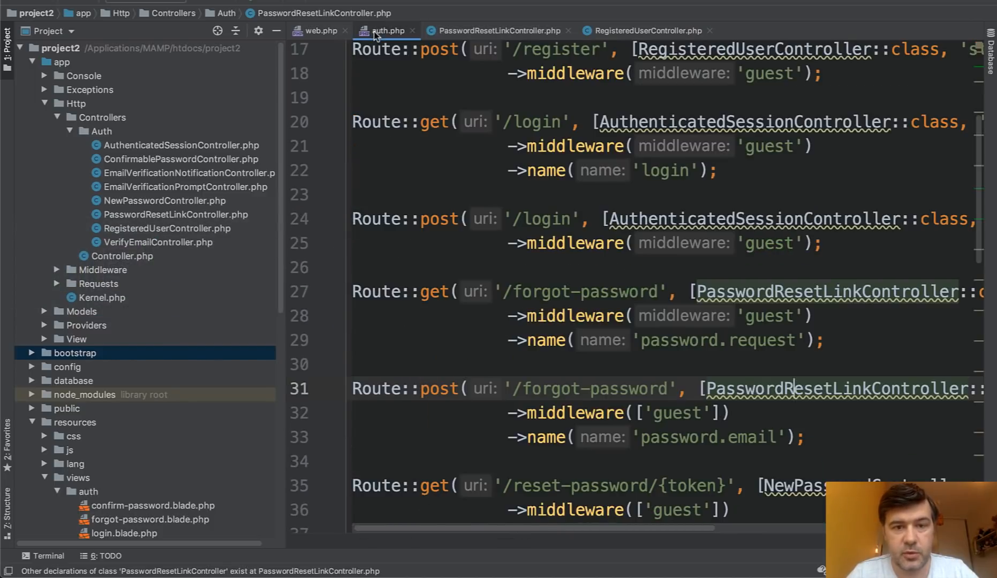
click(321, 31)
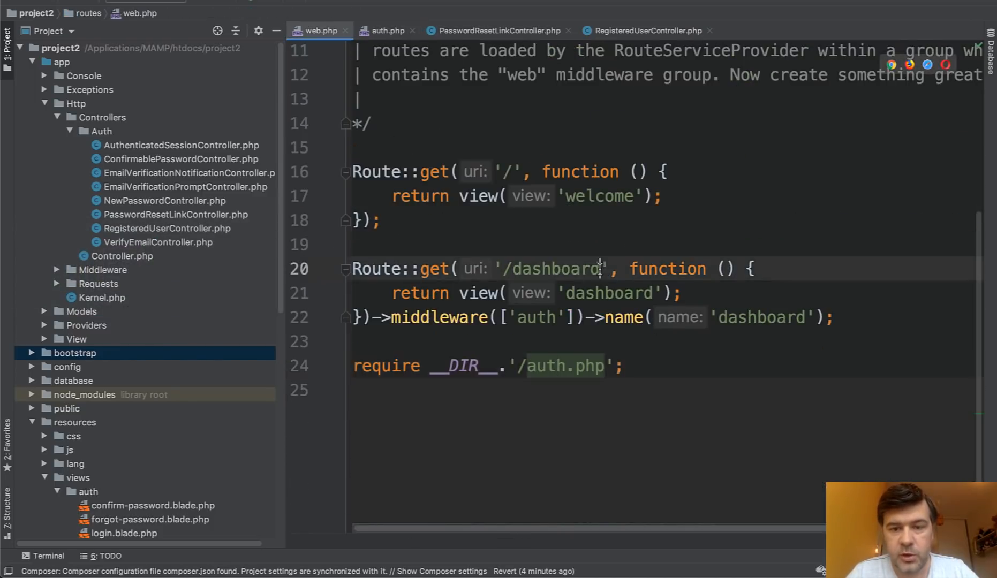
text(/home)
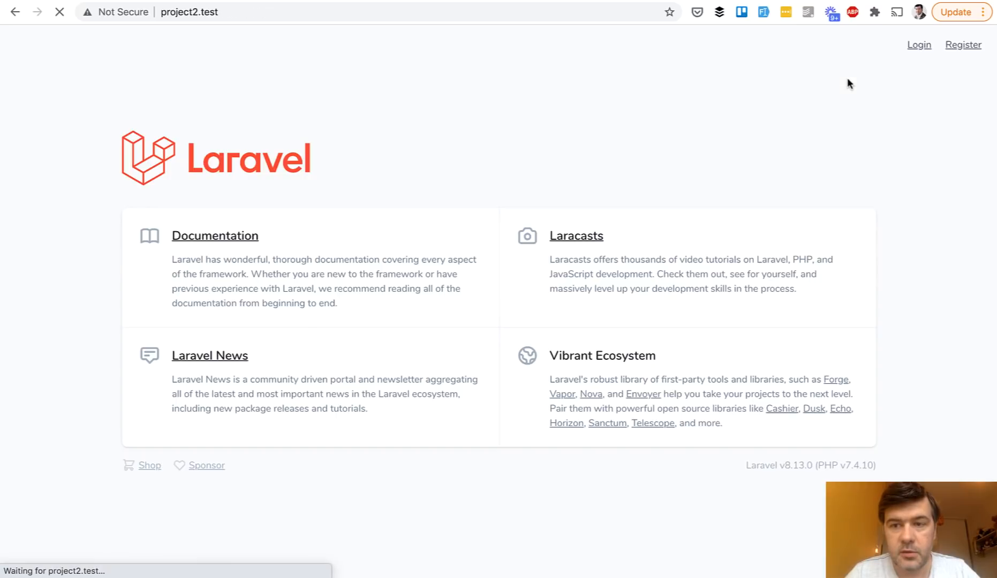
click(962, 45)
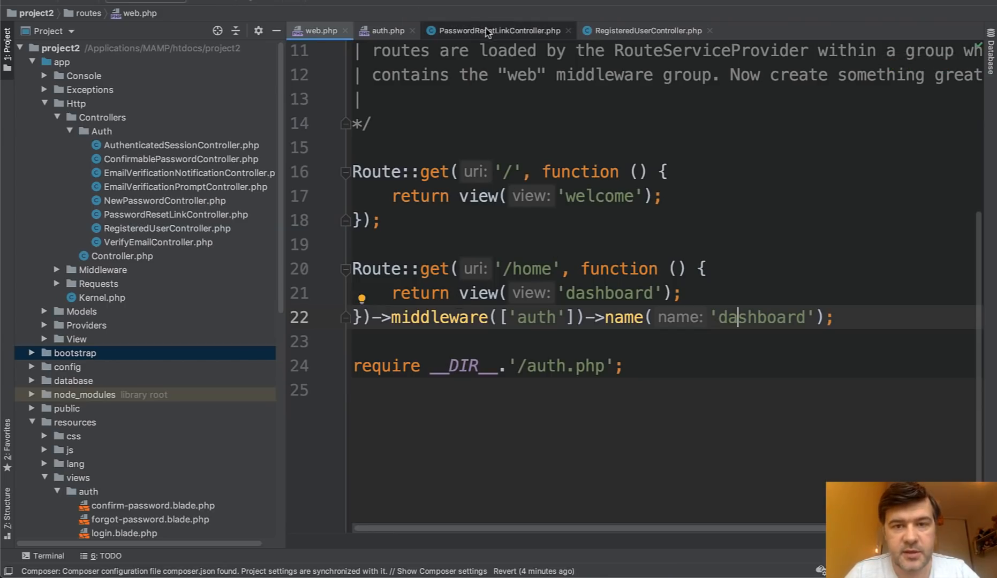
From RegisteredUserController jump to RouteServiceProvider and set the HOME constant to '/home'.
click(646, 31)
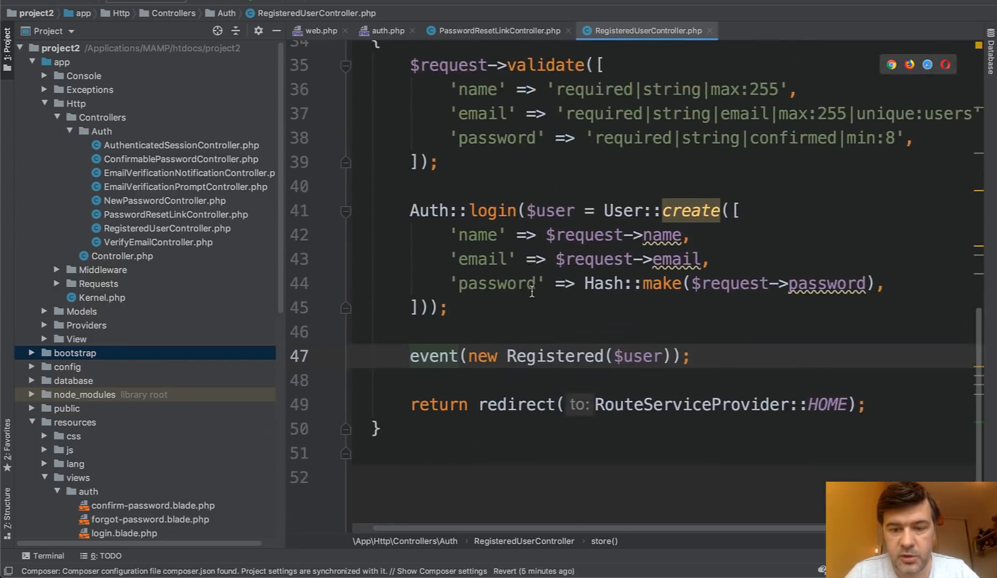
scroll(down, 3)
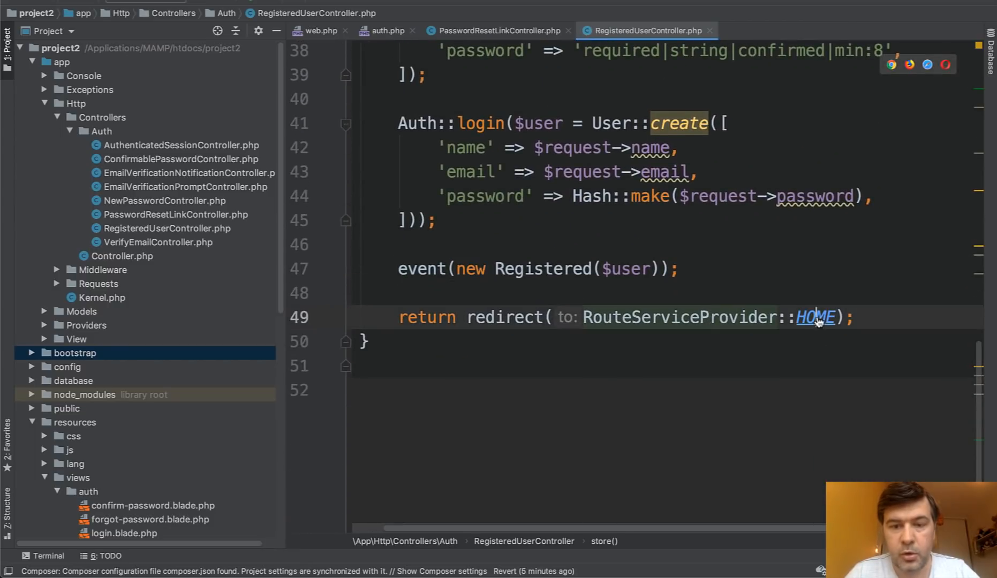
click(816, 317)
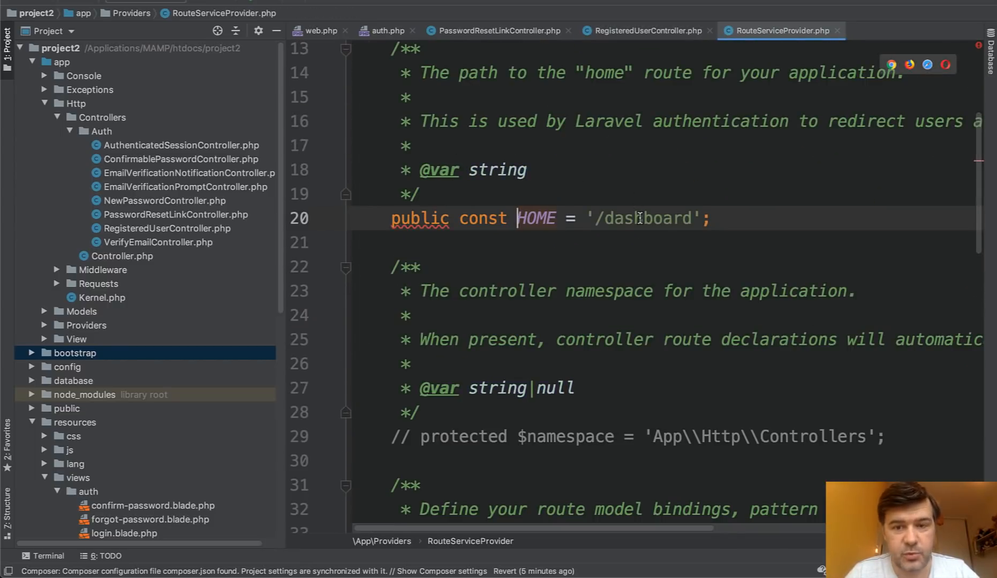
text(/home)
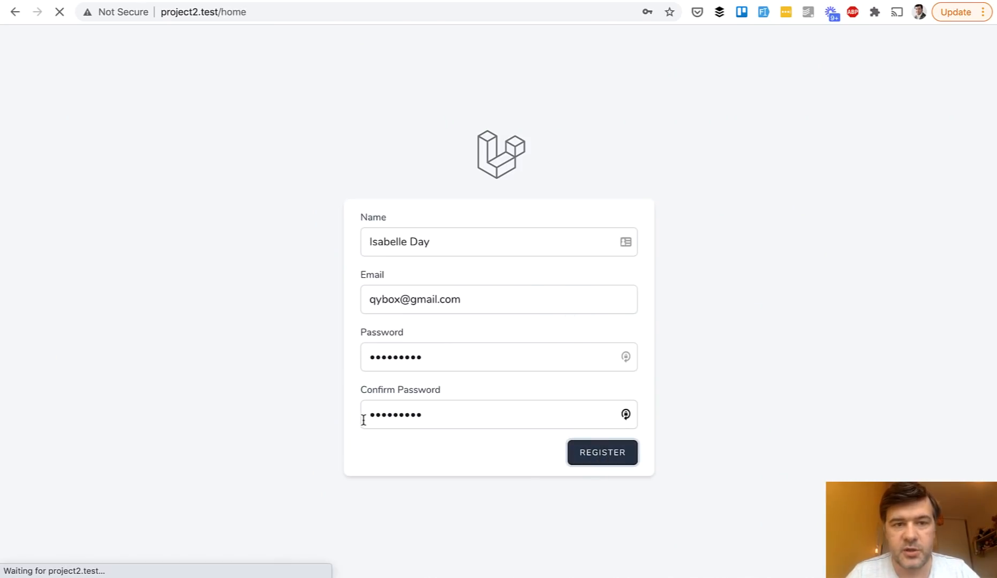
Submit the registration so the new user lands on the dashboard at project2.test/home.
click(600, 451)
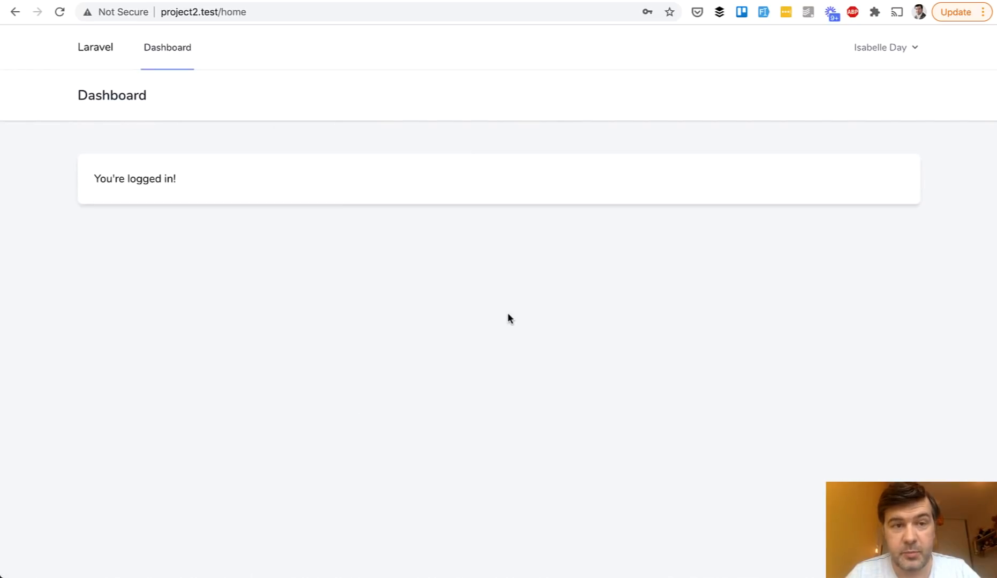
mouse_move(318, 358)
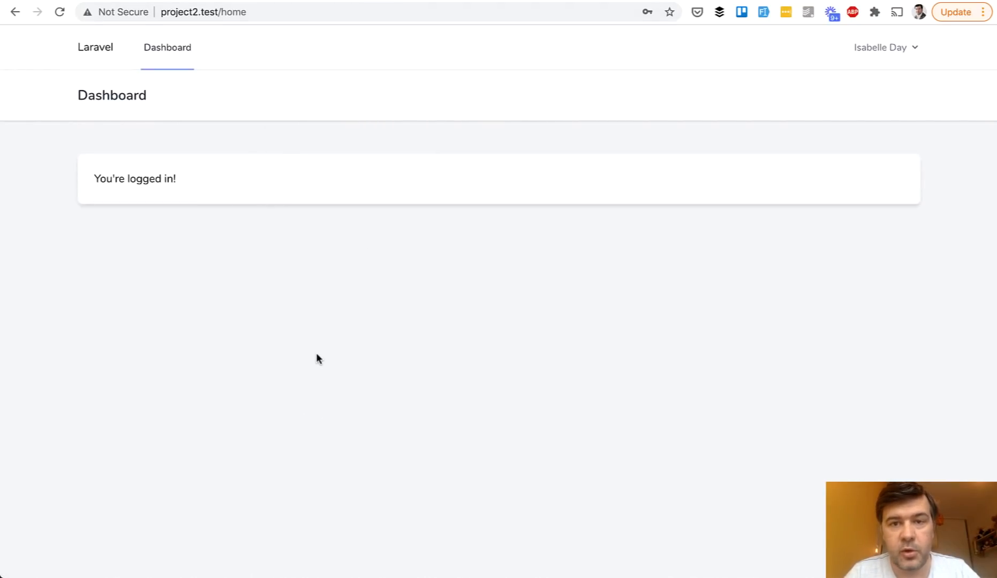
mouse_move(285, 334)
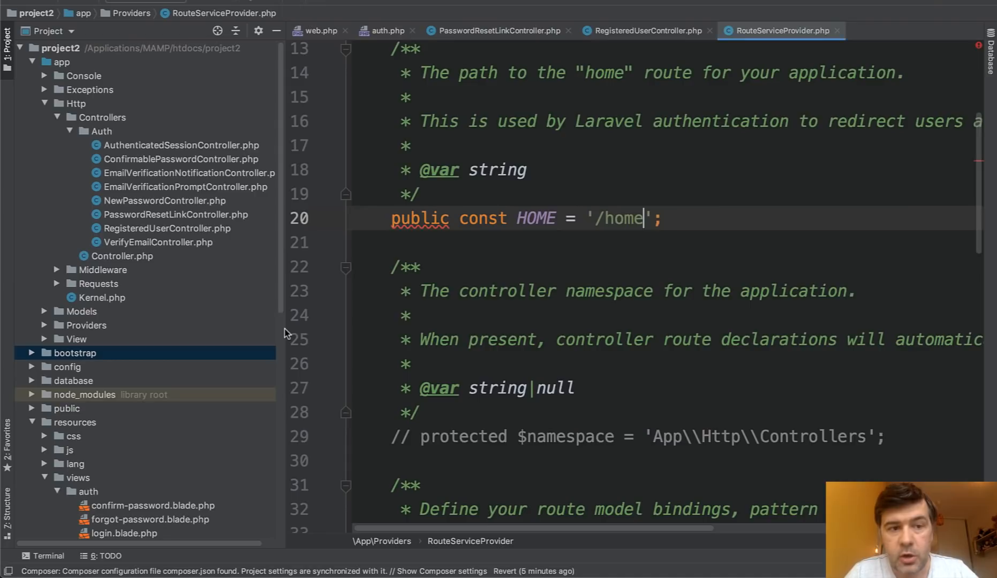
Scroll through login.blade.php's email and password form markup.
scroll(down, 3)
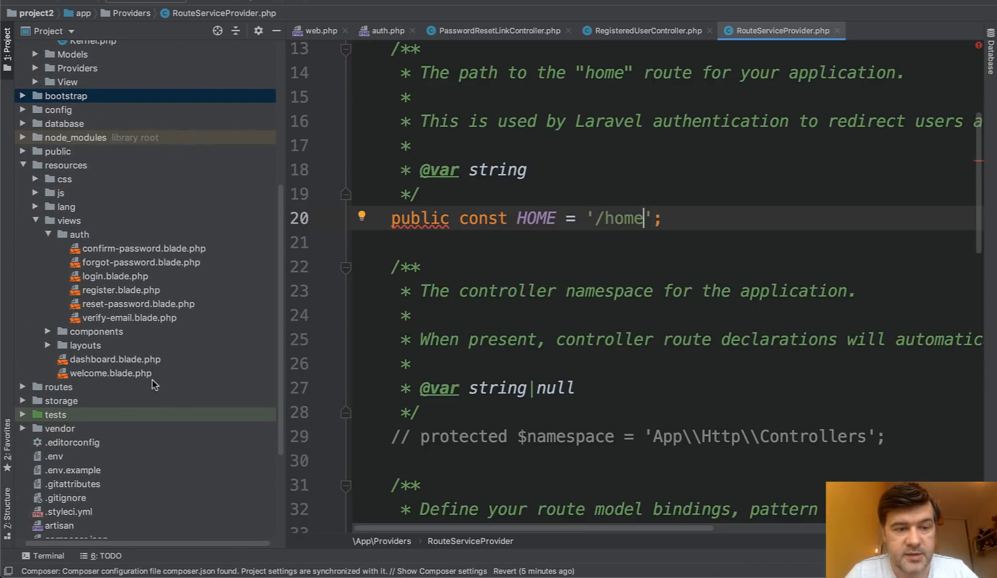
mouse_move(108, 283)
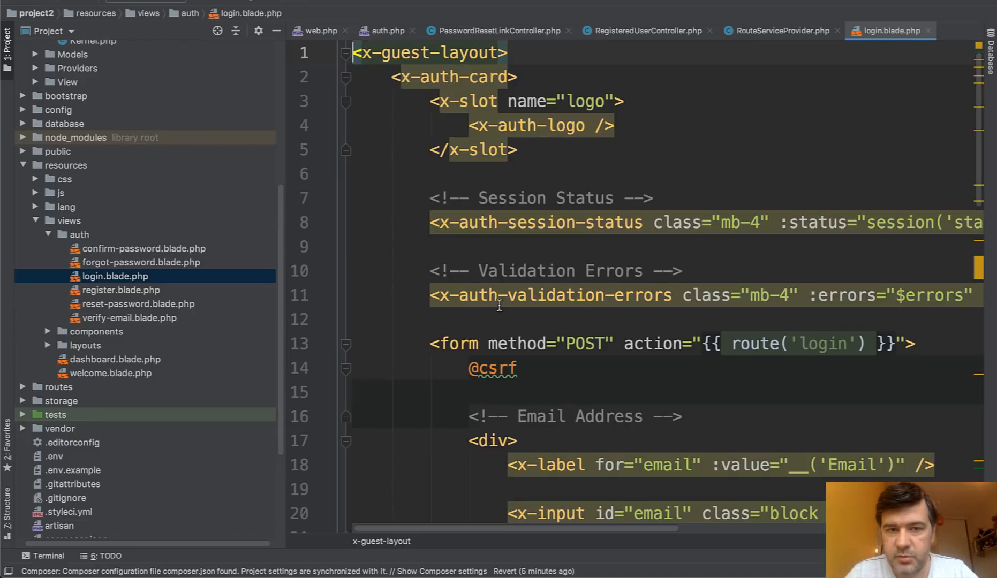
scroll(down, 3)
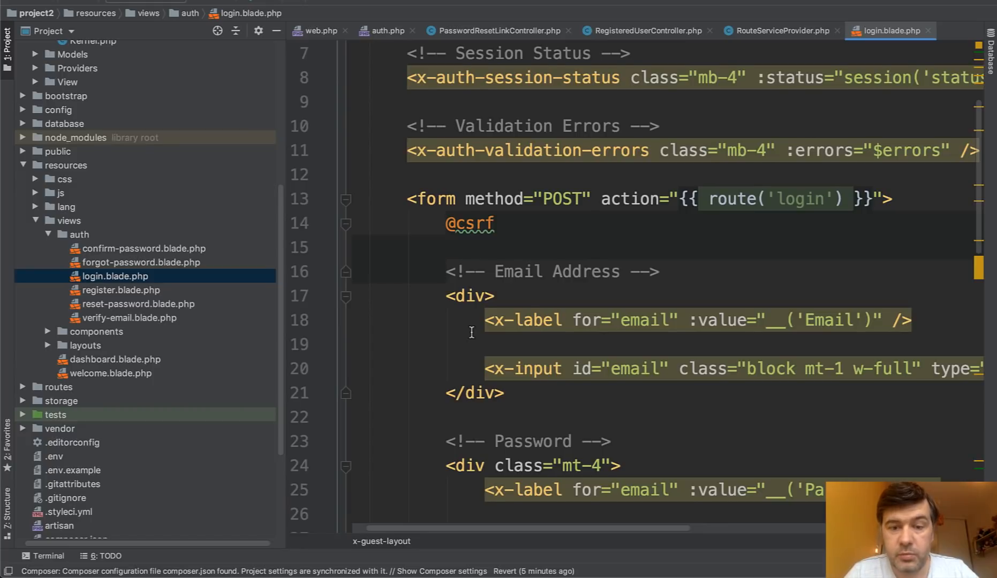
scroll(down, 3)
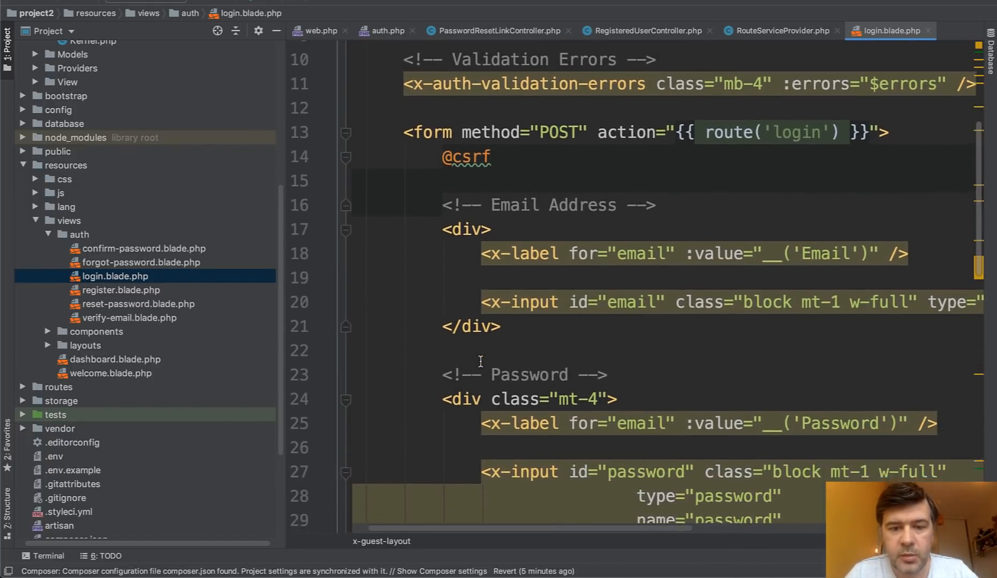
scroll(down, 3)
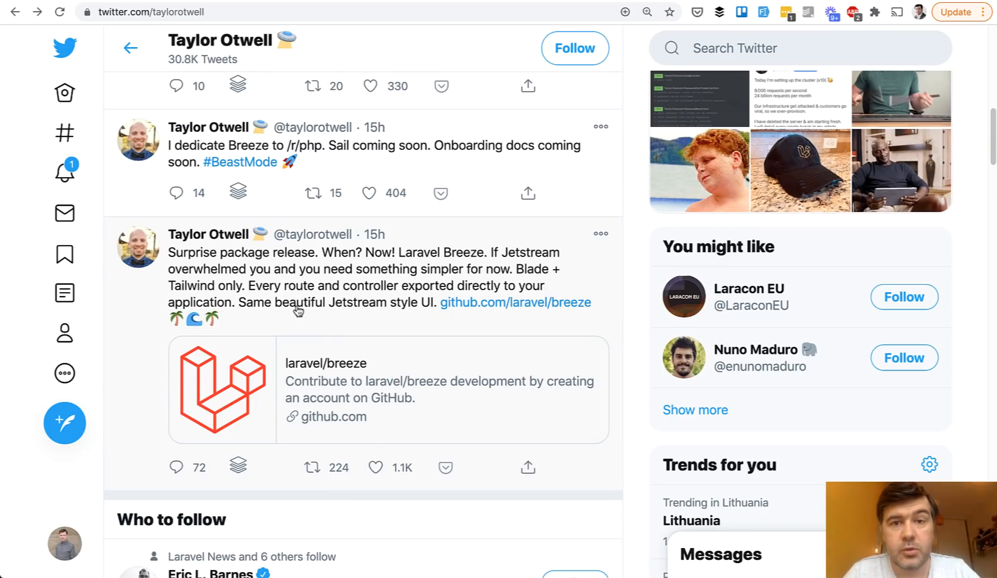
scroll(up, 3)
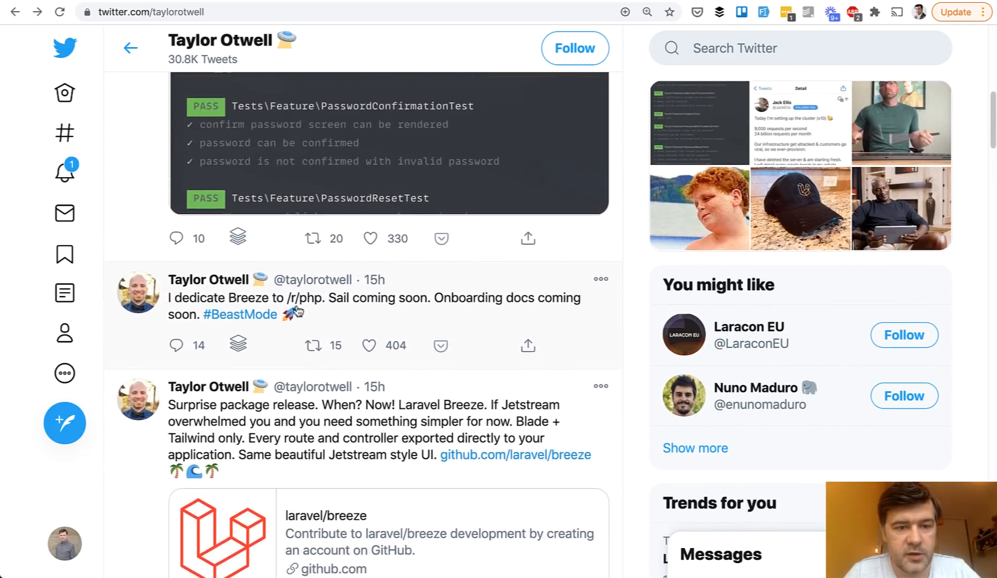
scroll(up, 3)
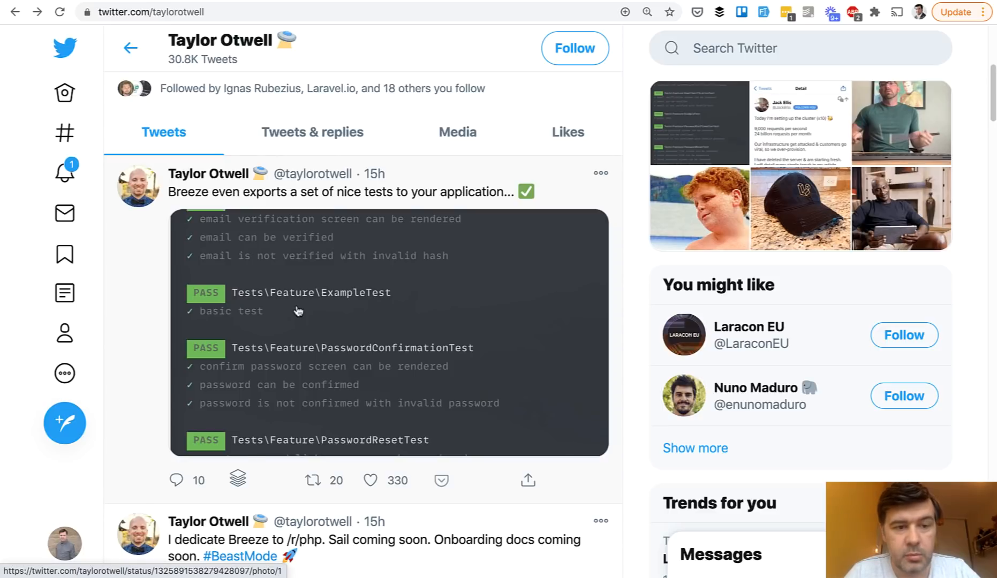
mouse_move(359, 210)
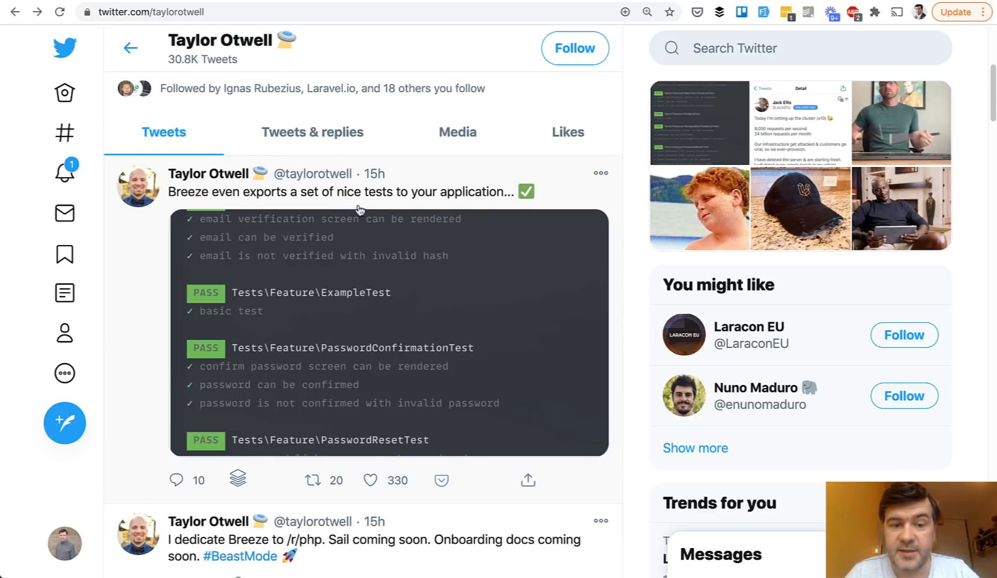
mouse_move(391, 258)
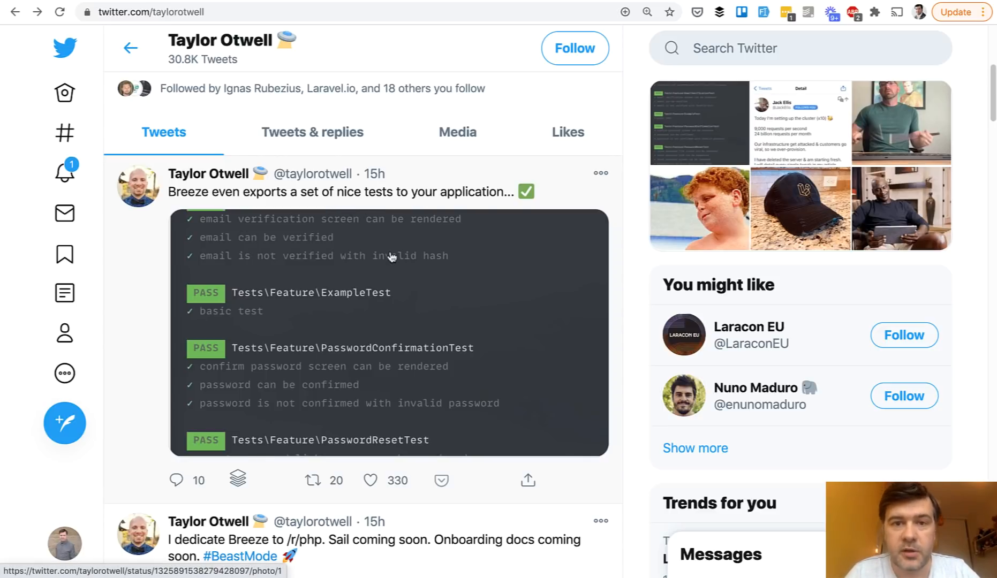
mouse_move(160, 314)
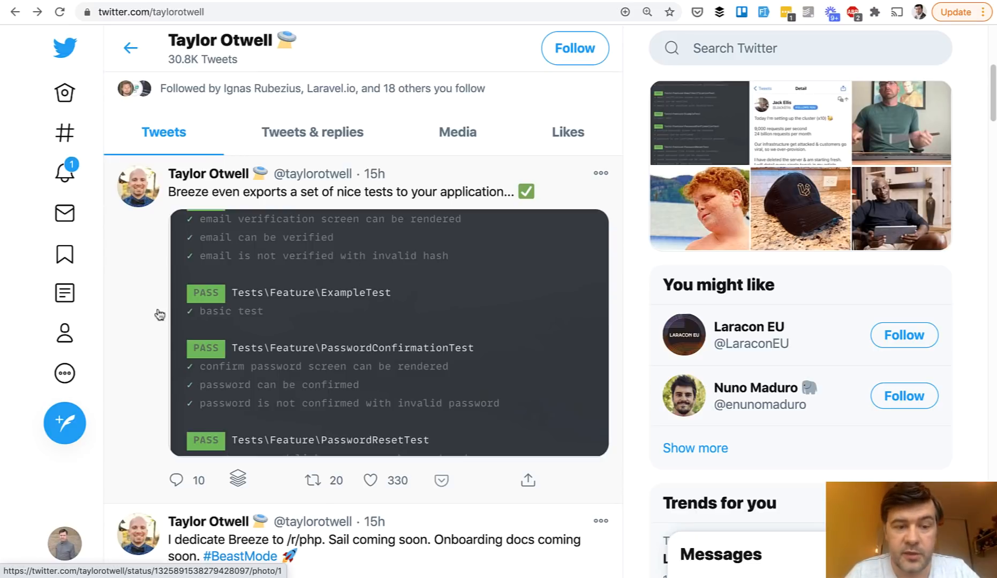
scroll(down, 3)
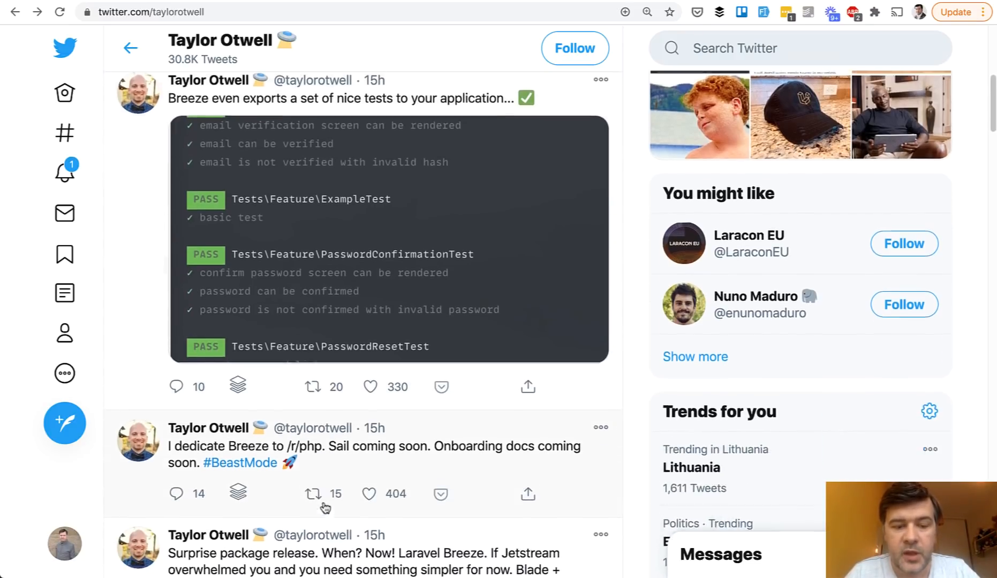
scroll(down, 3)
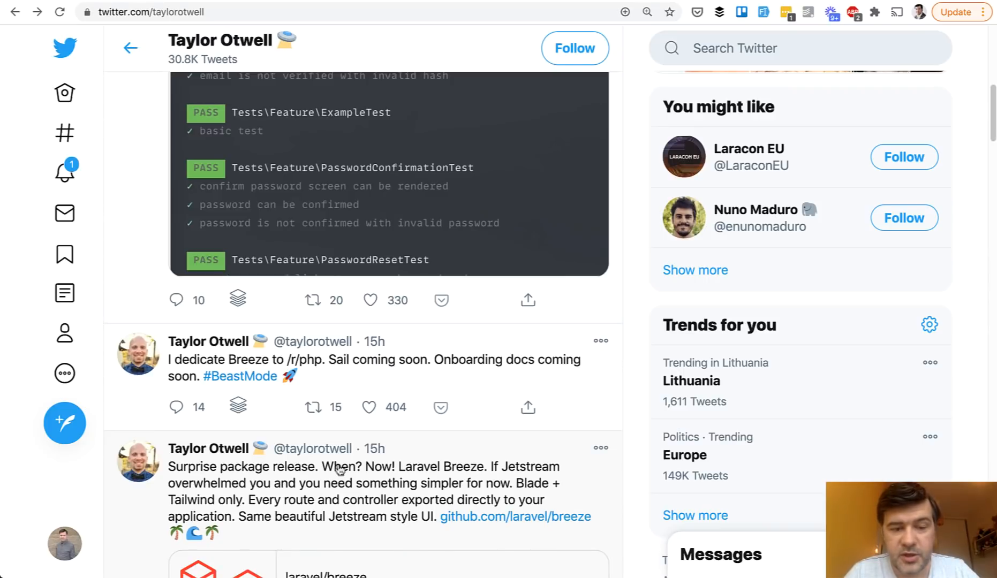
mouse_move(352, 363)
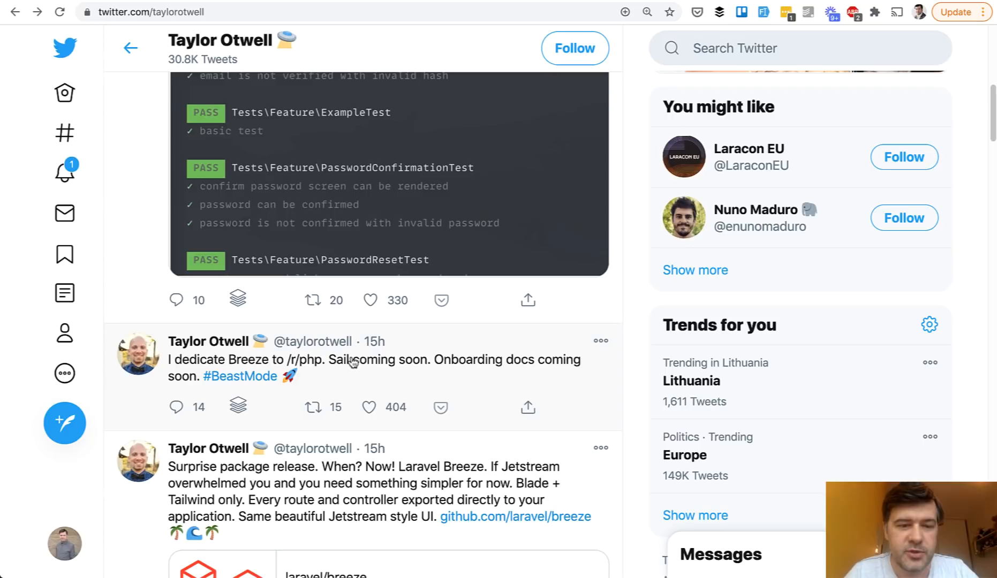
mouse_move(541, 356)
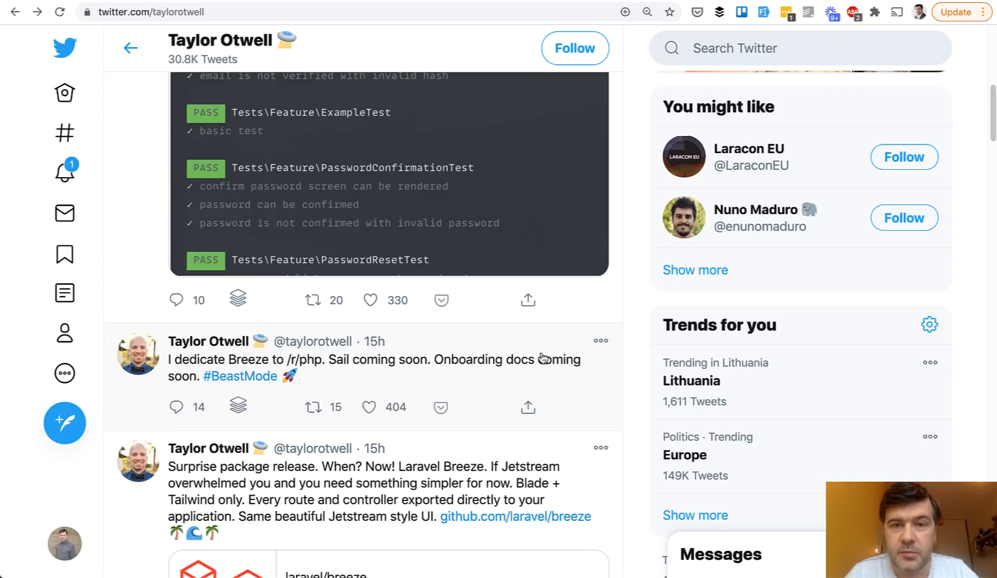